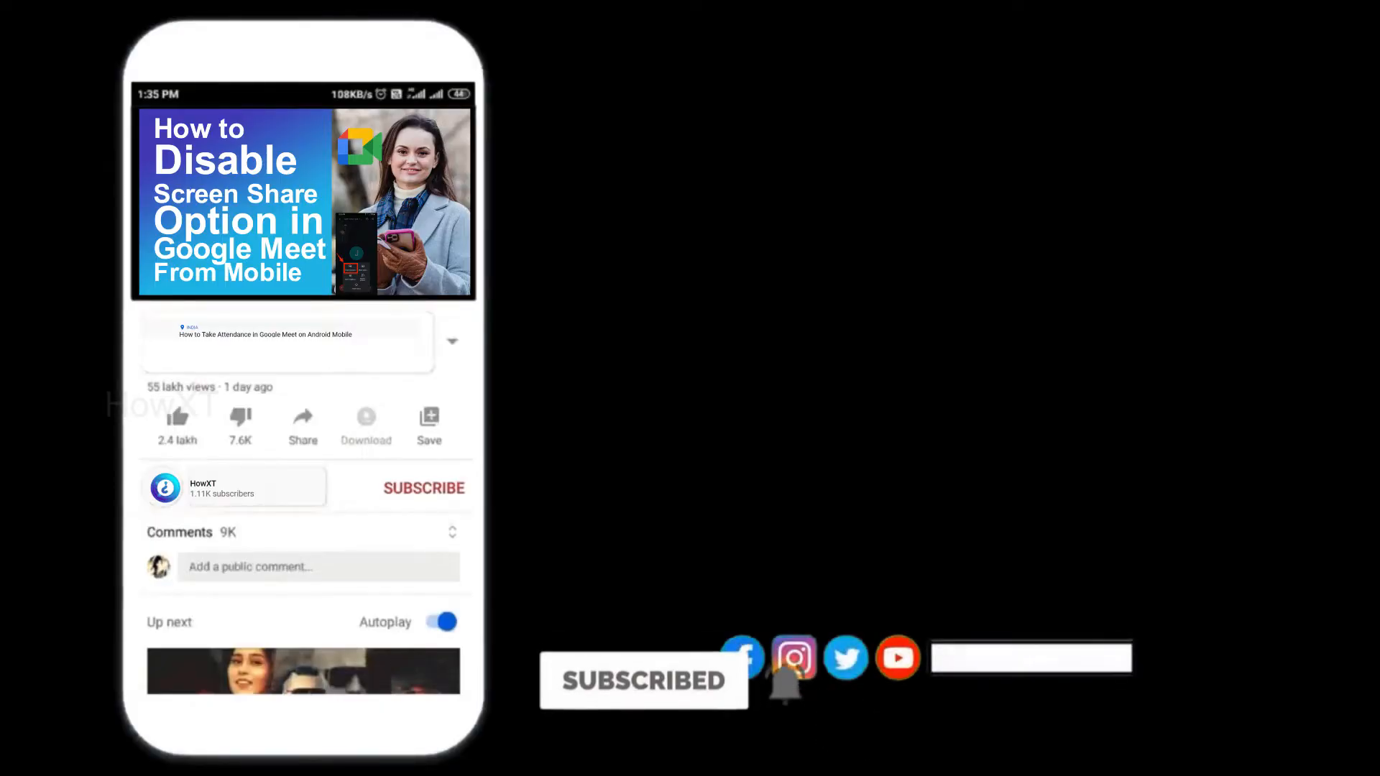
- Open File Explorer to the Downloads folder
{"action": "left_click", "coordinate": [424, 488]}
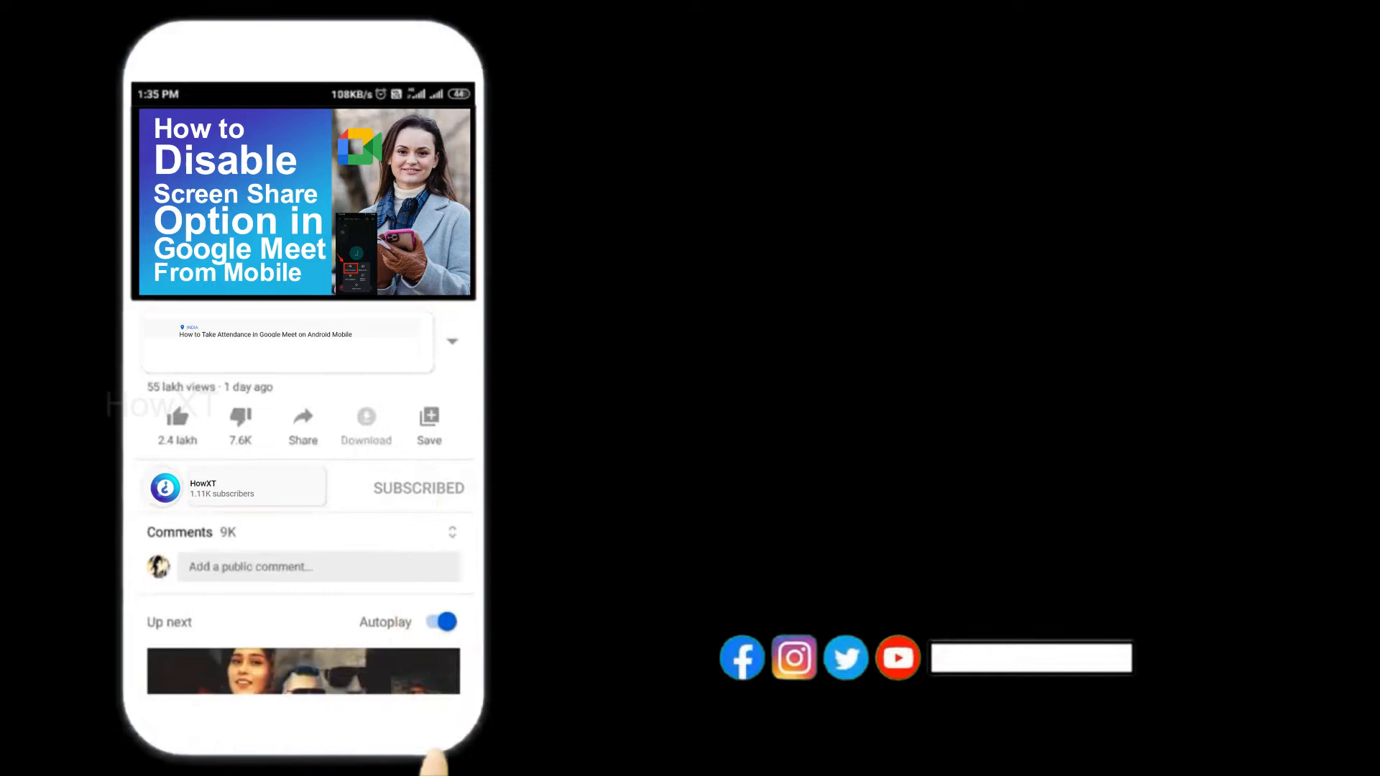
{"action": "left_click", "coordinate": [415, 488]}
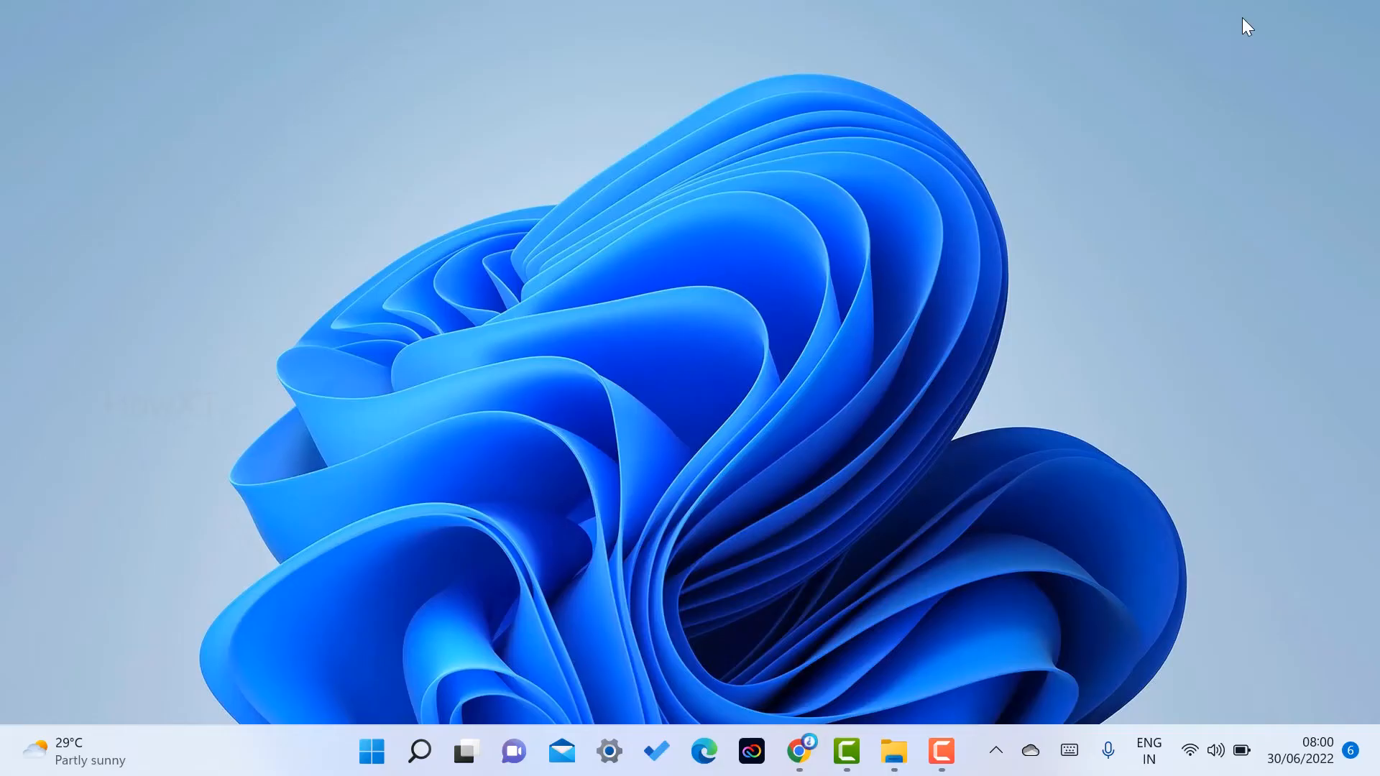
{"action": "left_click", "coordinate": [893, 751]}
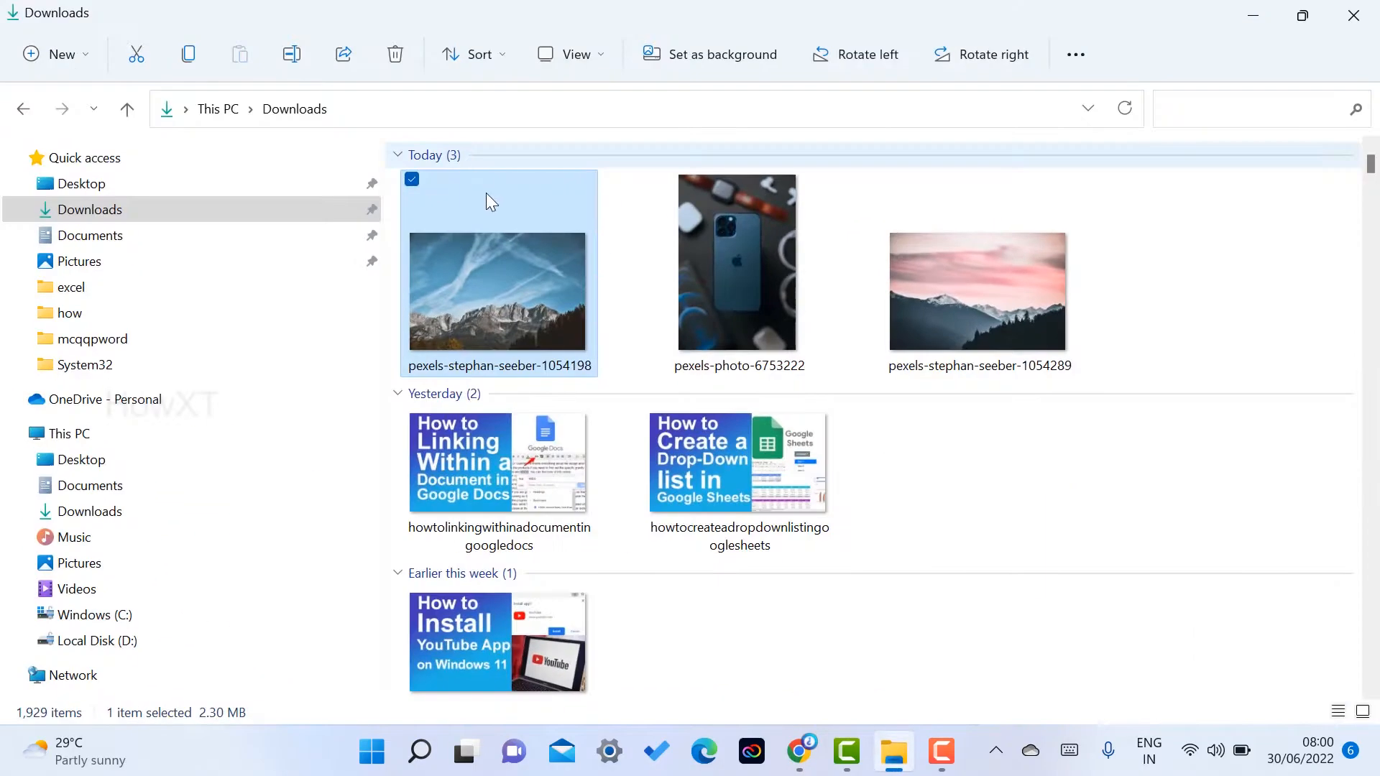
- Open Properties for pexels-stephan-seeber-1054198 to read its 2.30 MB size
{"action": "right_click", "coordinate": [497, 290]}
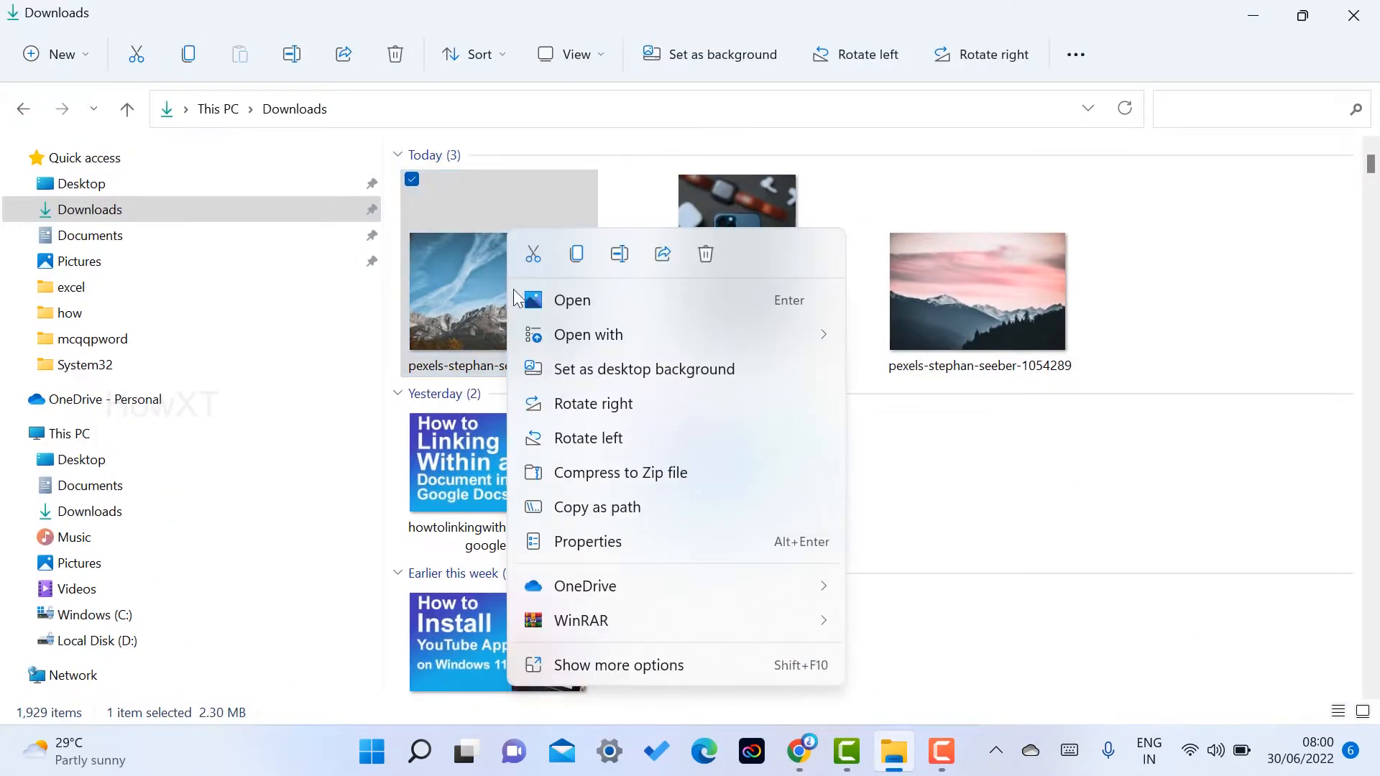
{"action": "left_click", "coordinate": [619, 664]}
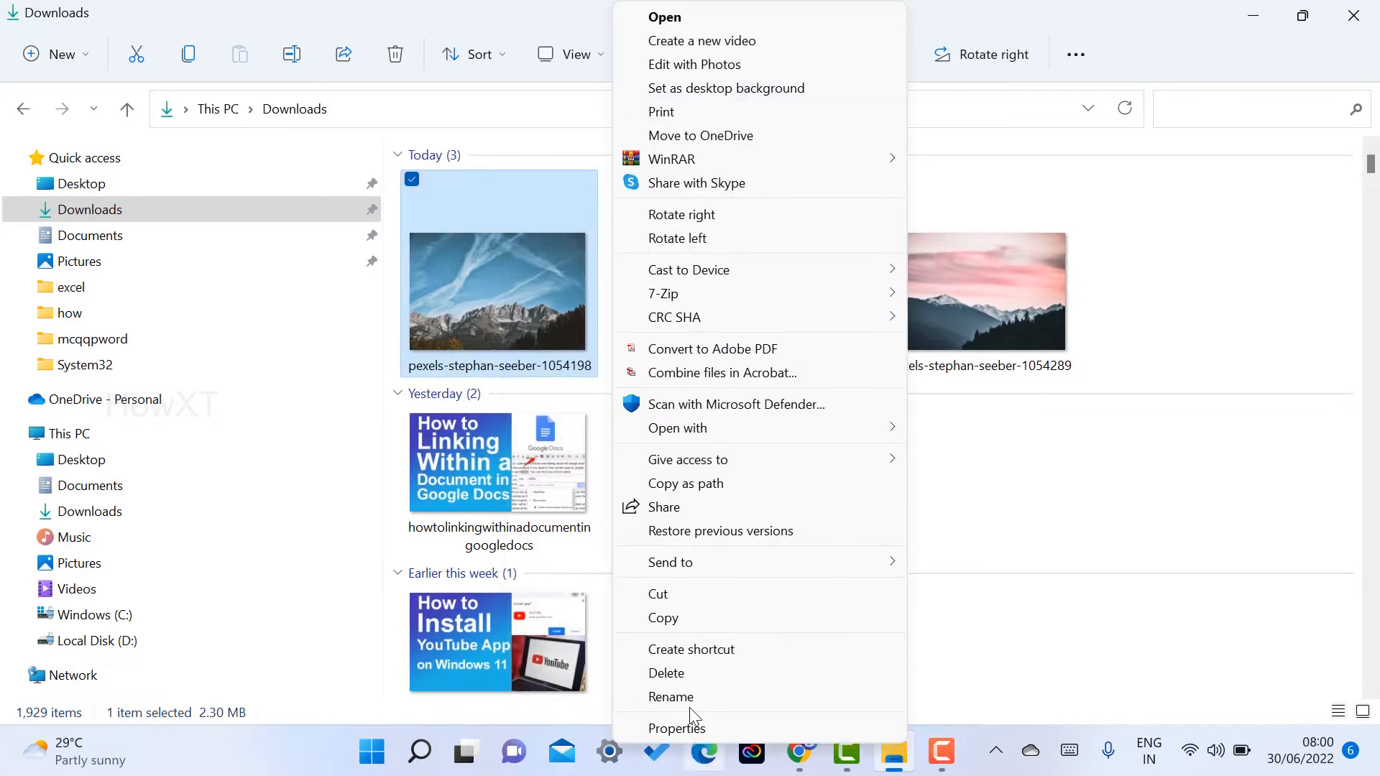
{"action": "left_click", "coordinate": [677, 728]}
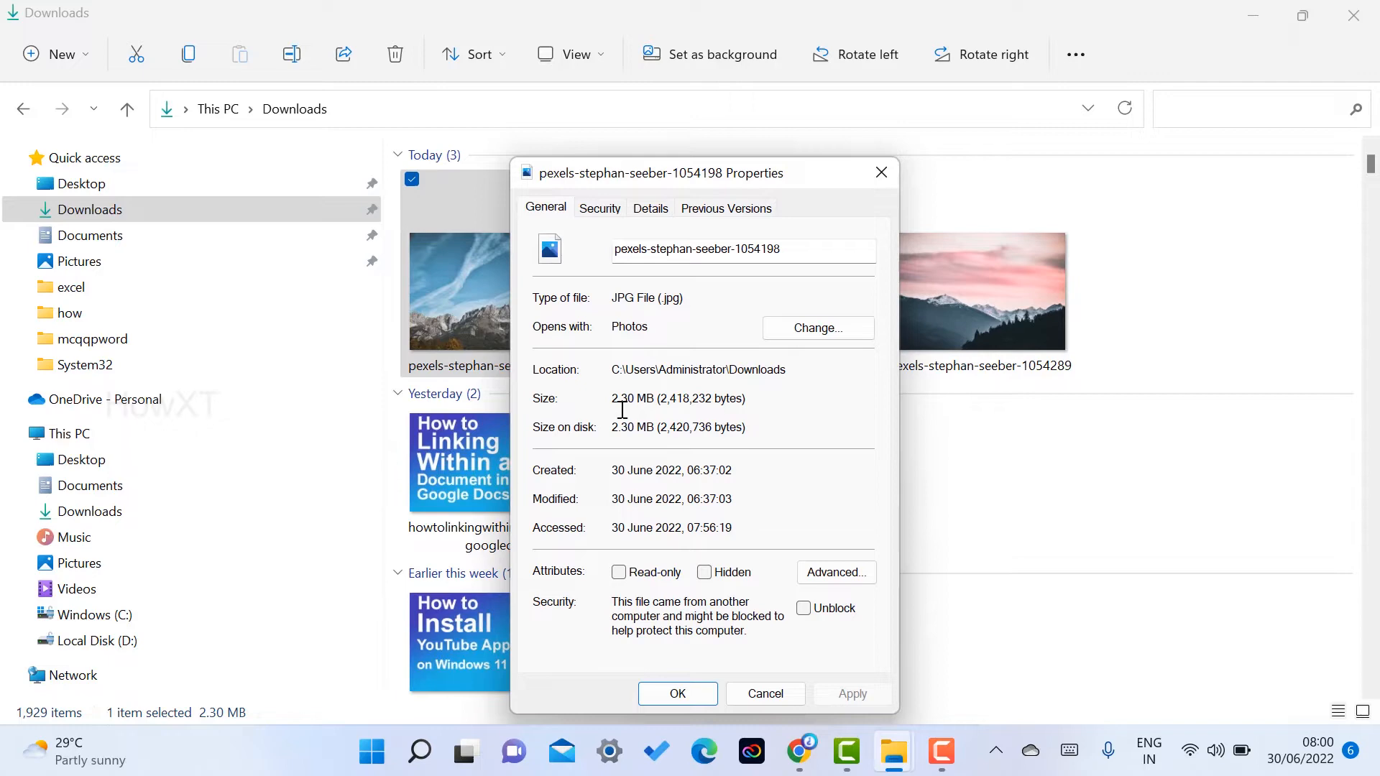
{"action": "mouse_move", "coordinate": [802, 227]}
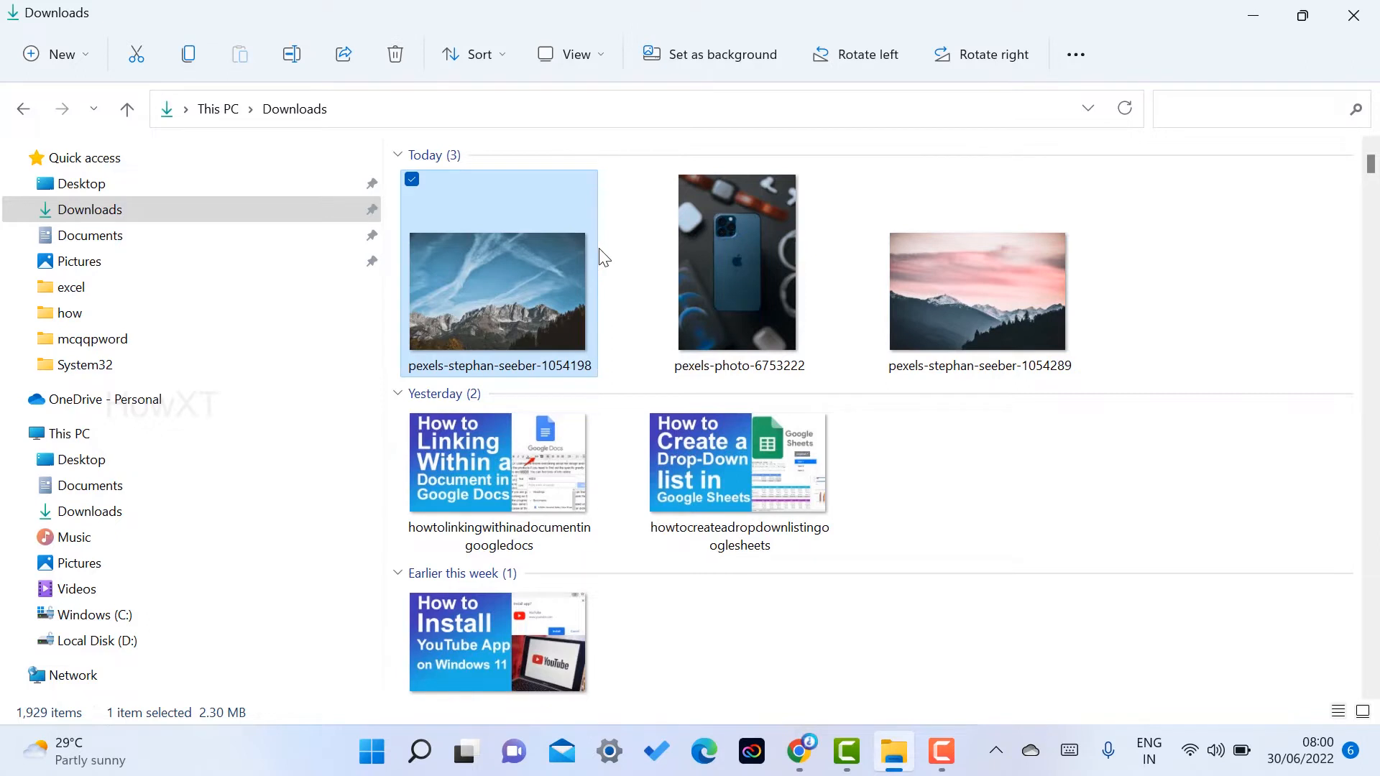
{"action": "mouse_move", "coordinate": [575, 290]}
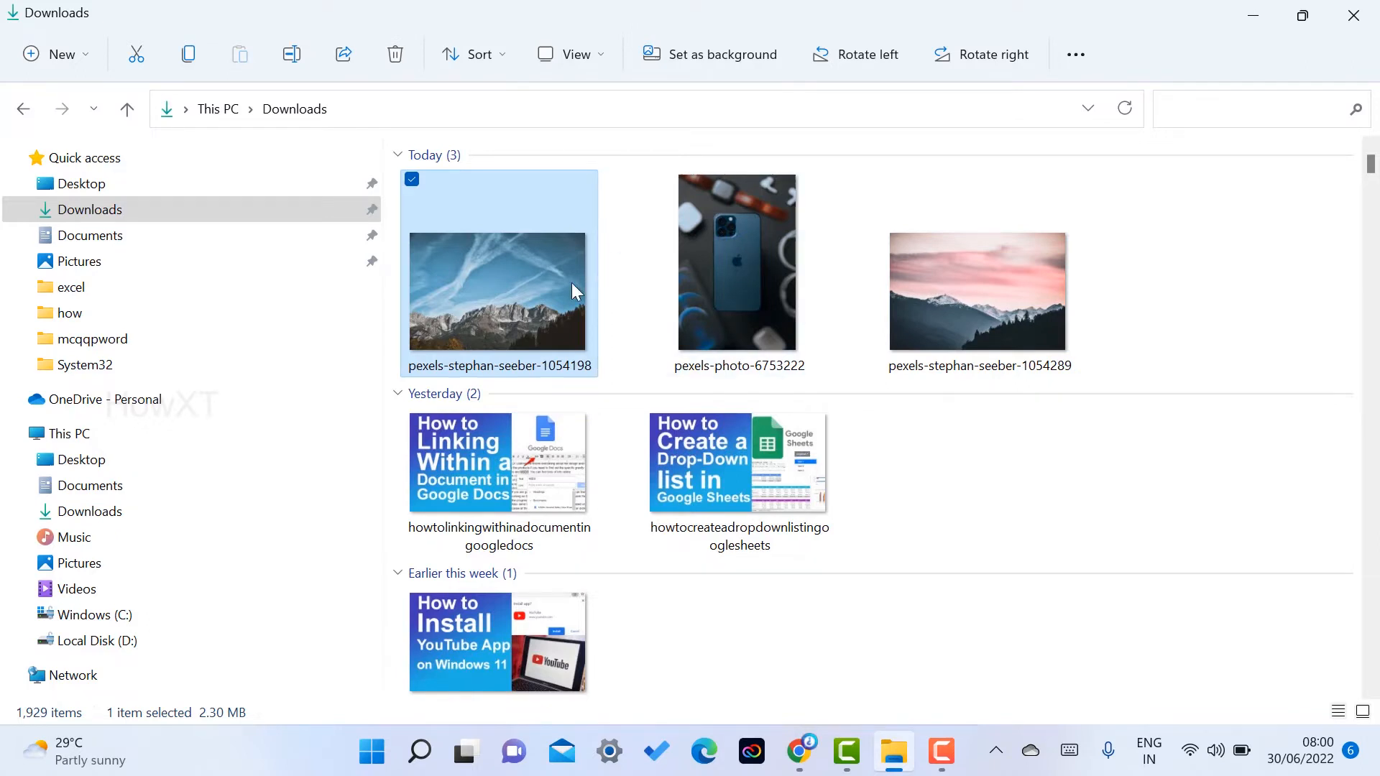
{"action": "mouse_move", "coordinate": [552, 319]}
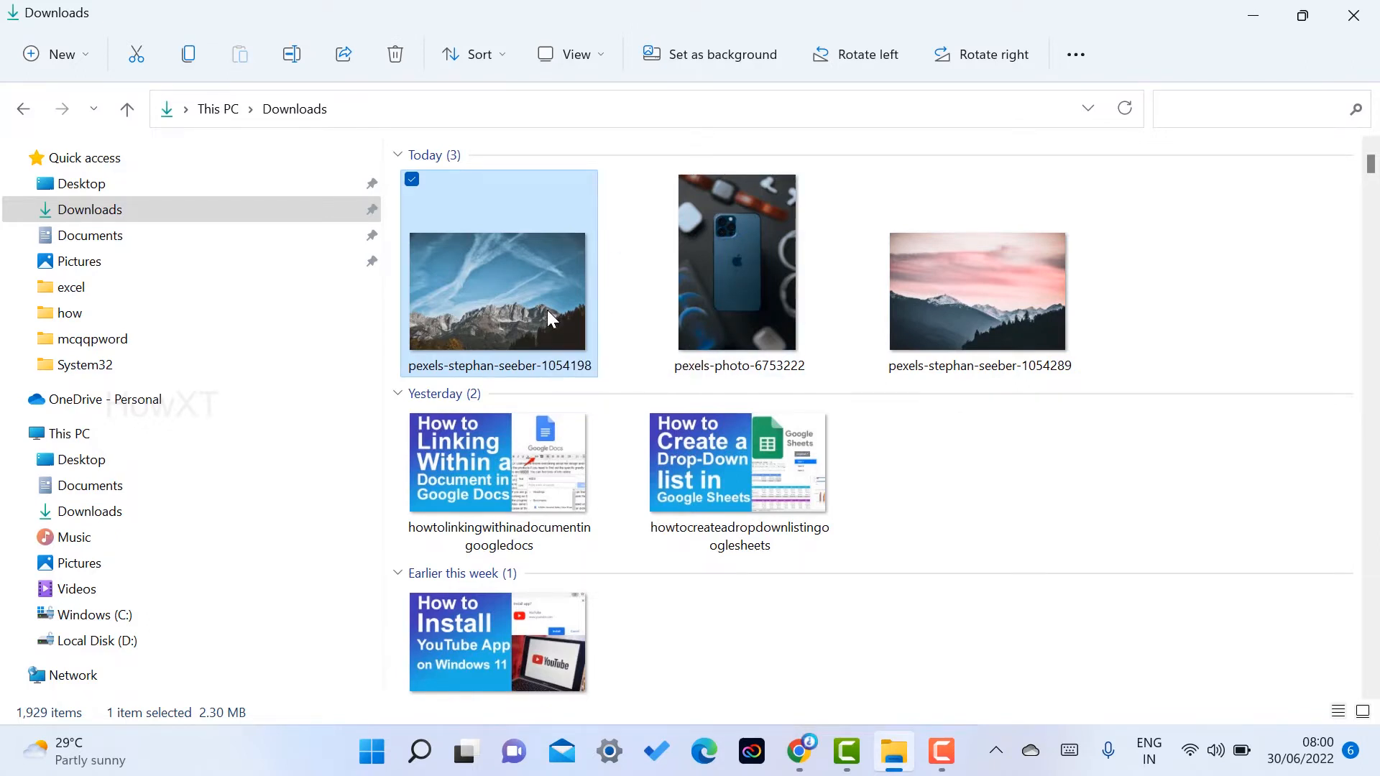
- Open pexels-stephan-seeber-1054198 in Paint through Open with
{"action": "right_click", "coordinate": [549, 317]}
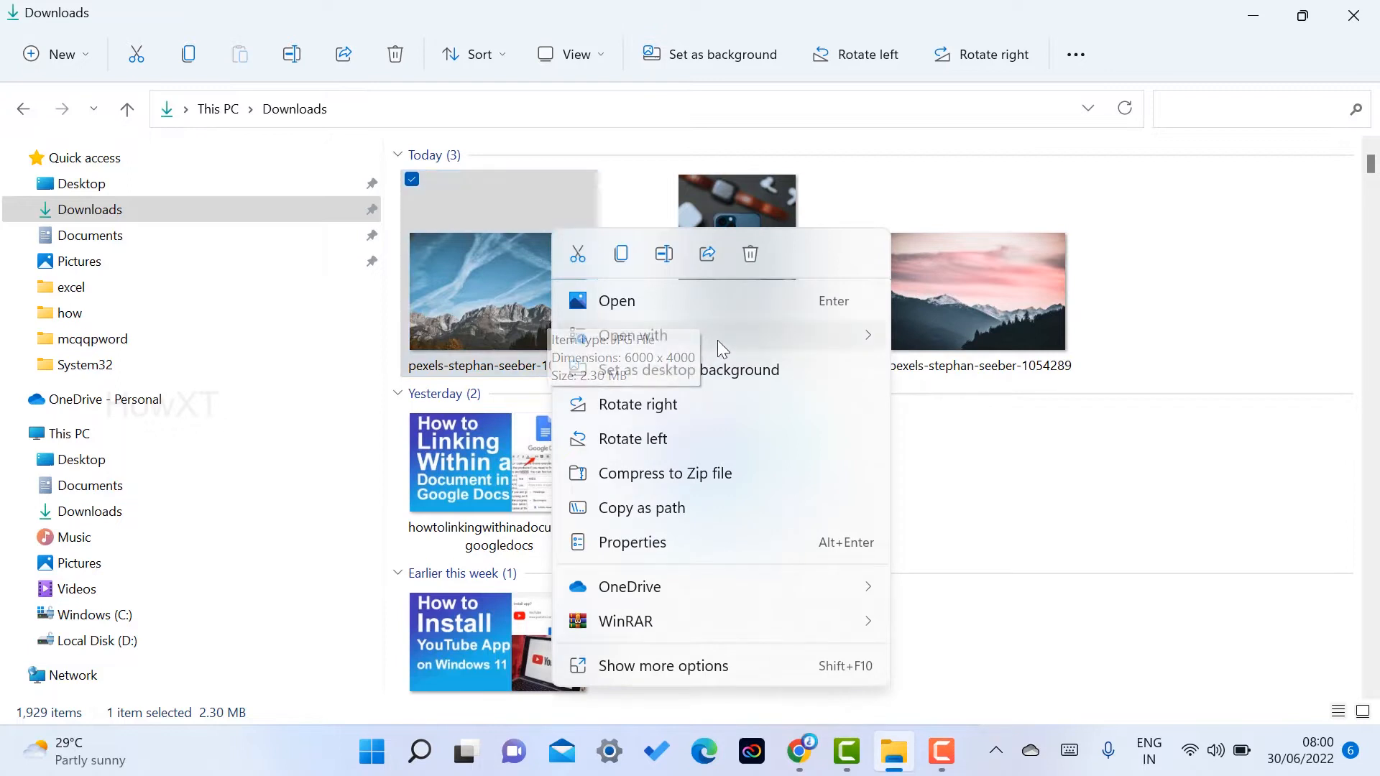
{"action": "left_click", "coordinate": [632, 336]}
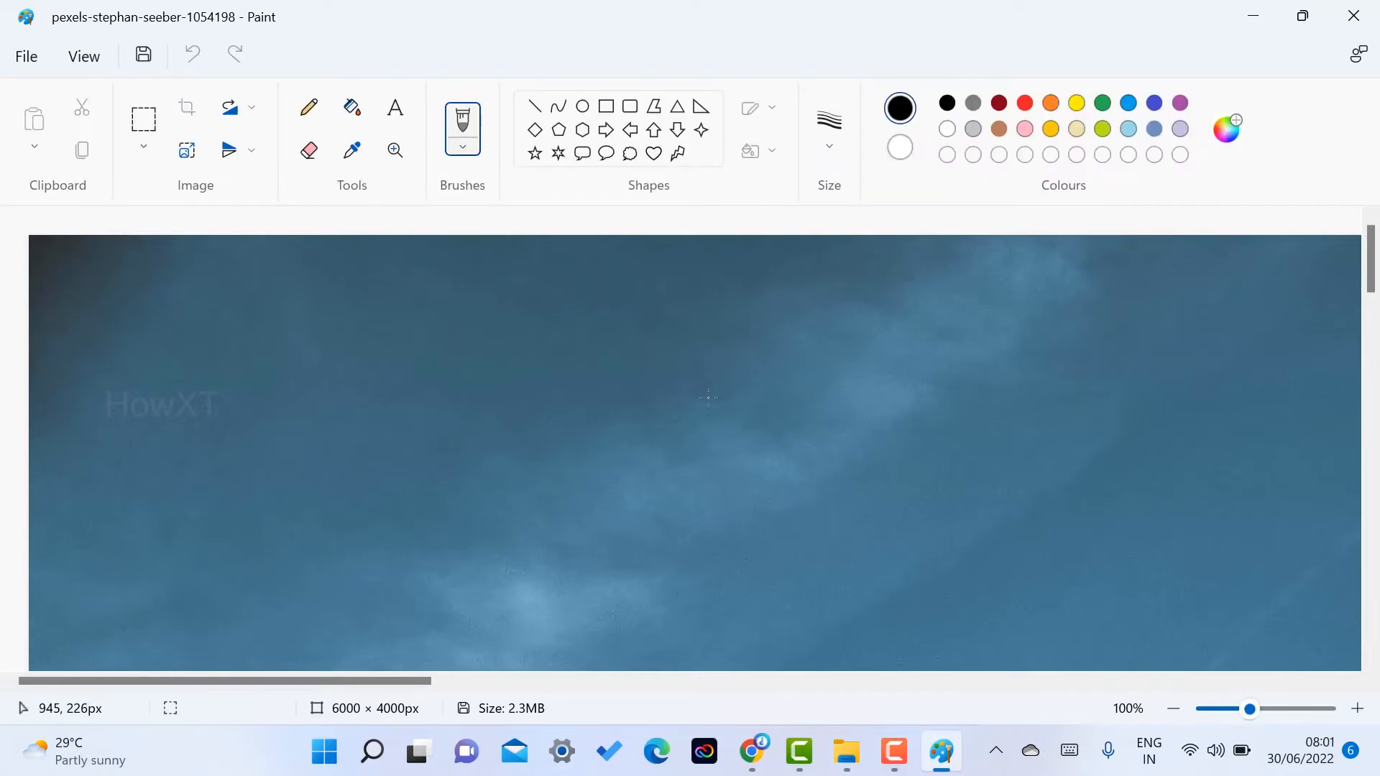
- Resize the photo by 50 percent horizontally with aspect locked, then save
{"action": "scroll", "scroll_direction": "down", "scroll_amount": 3}
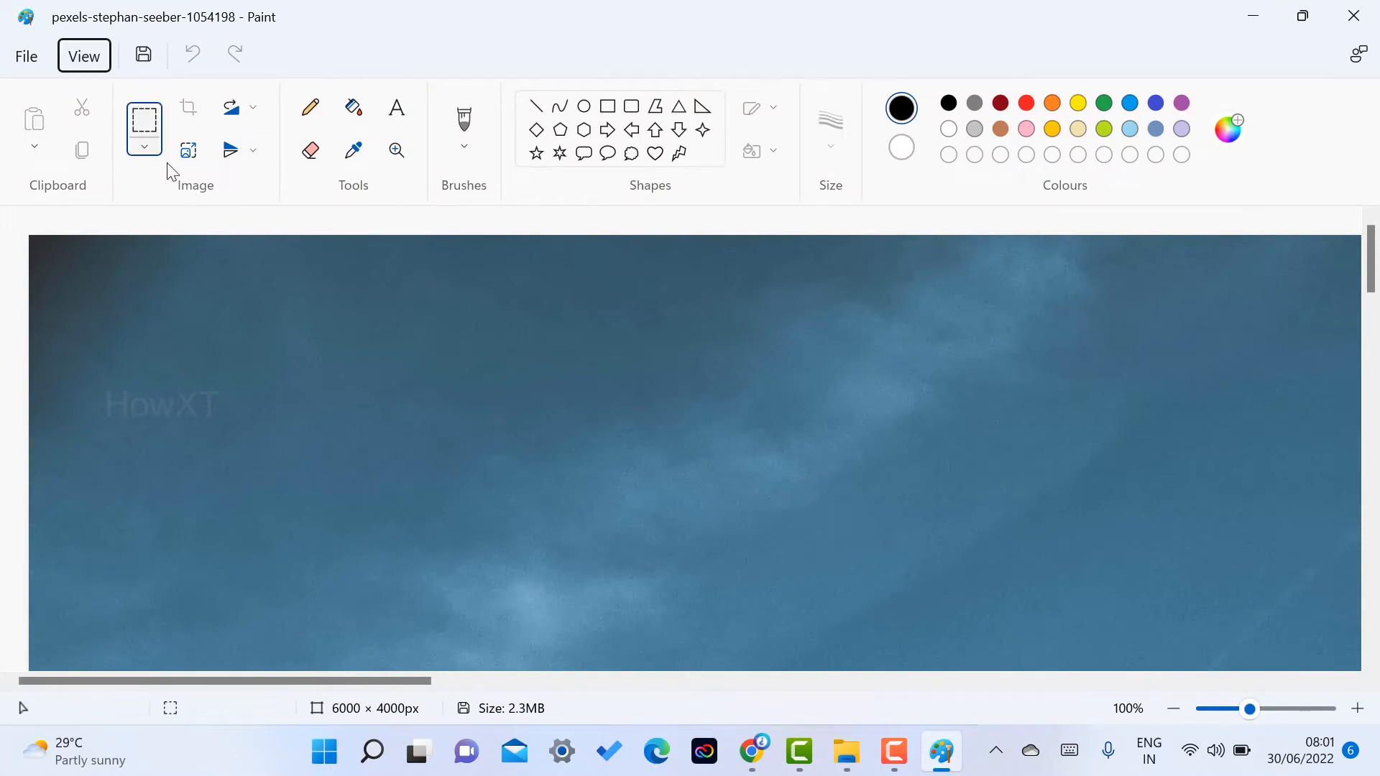
{"action": "mouse_move", "coordinate": [188, 151]}
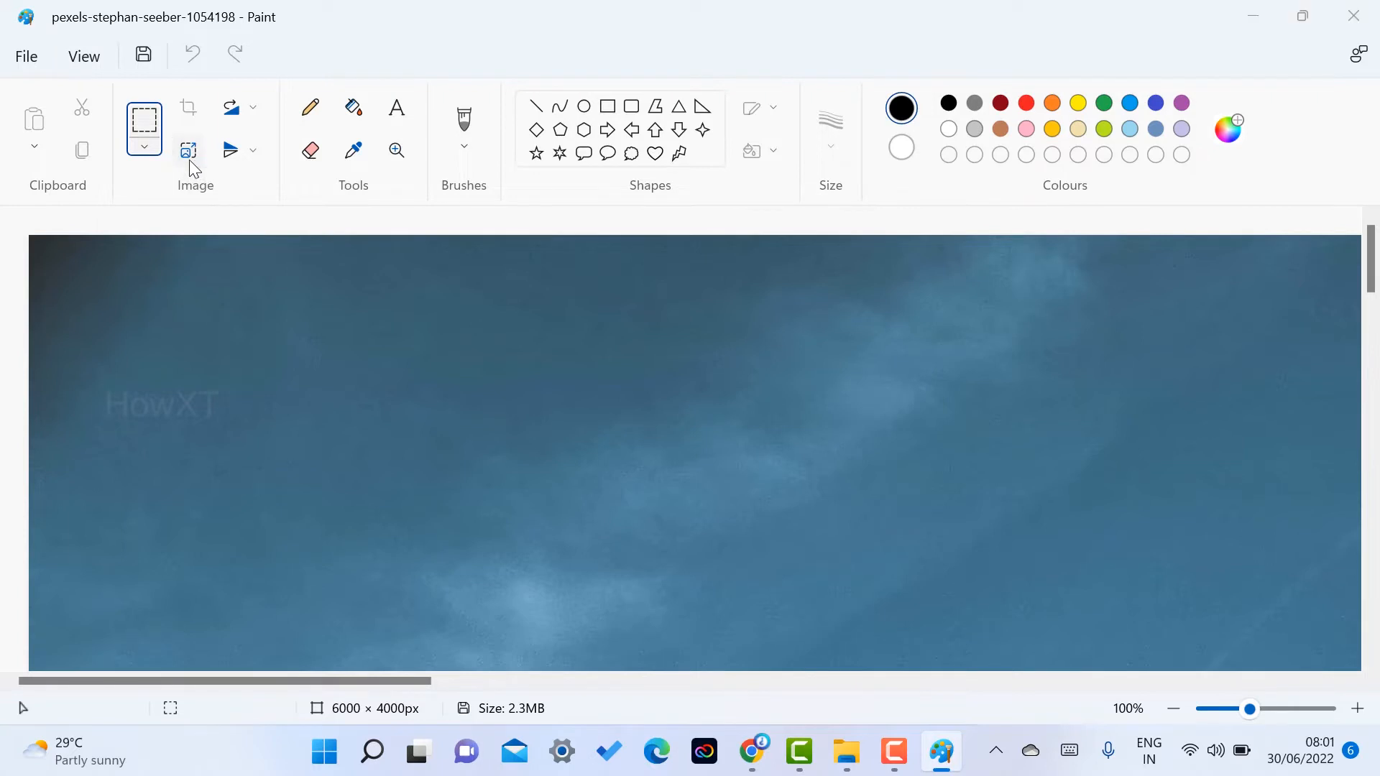
{"action": "left_click", "coordinate": [188, 150]}
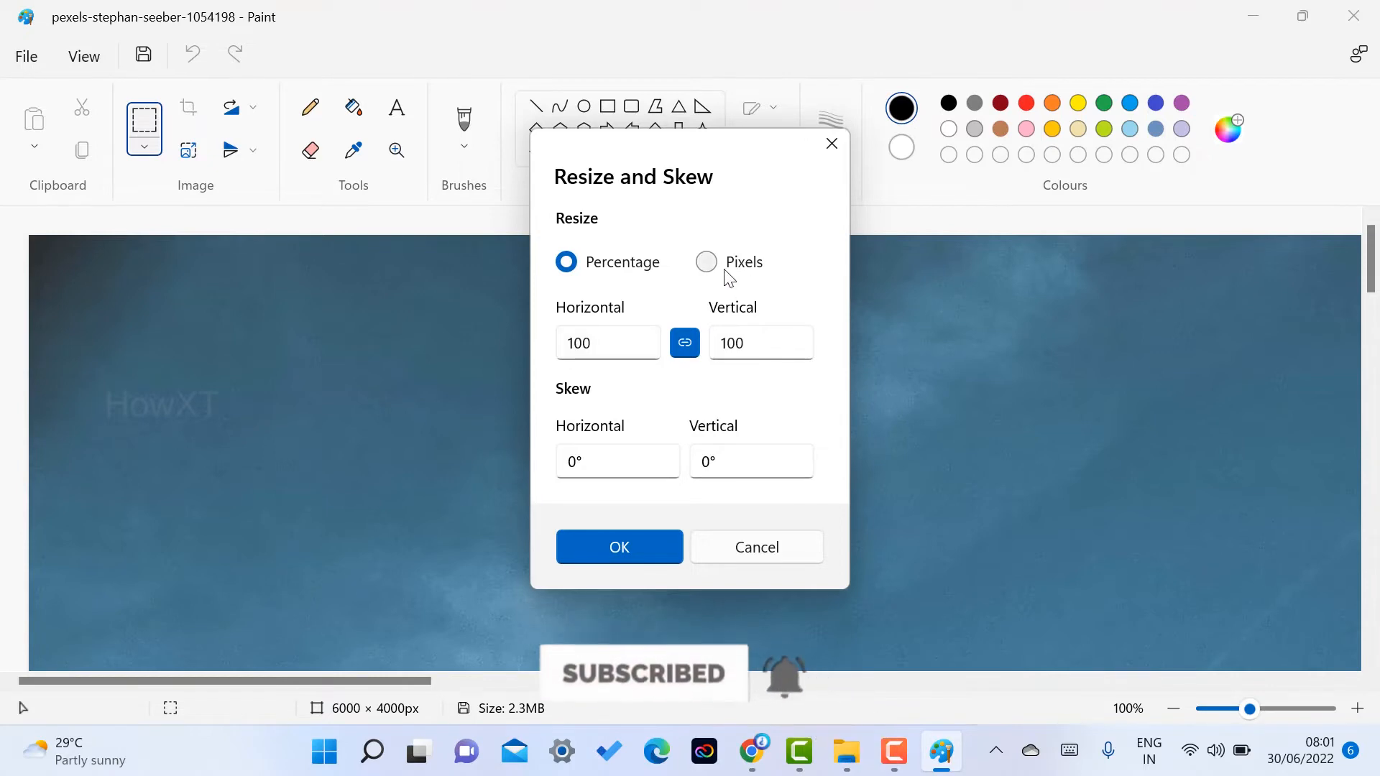
{"action": "left_click", "coordinate": [705, 262]}
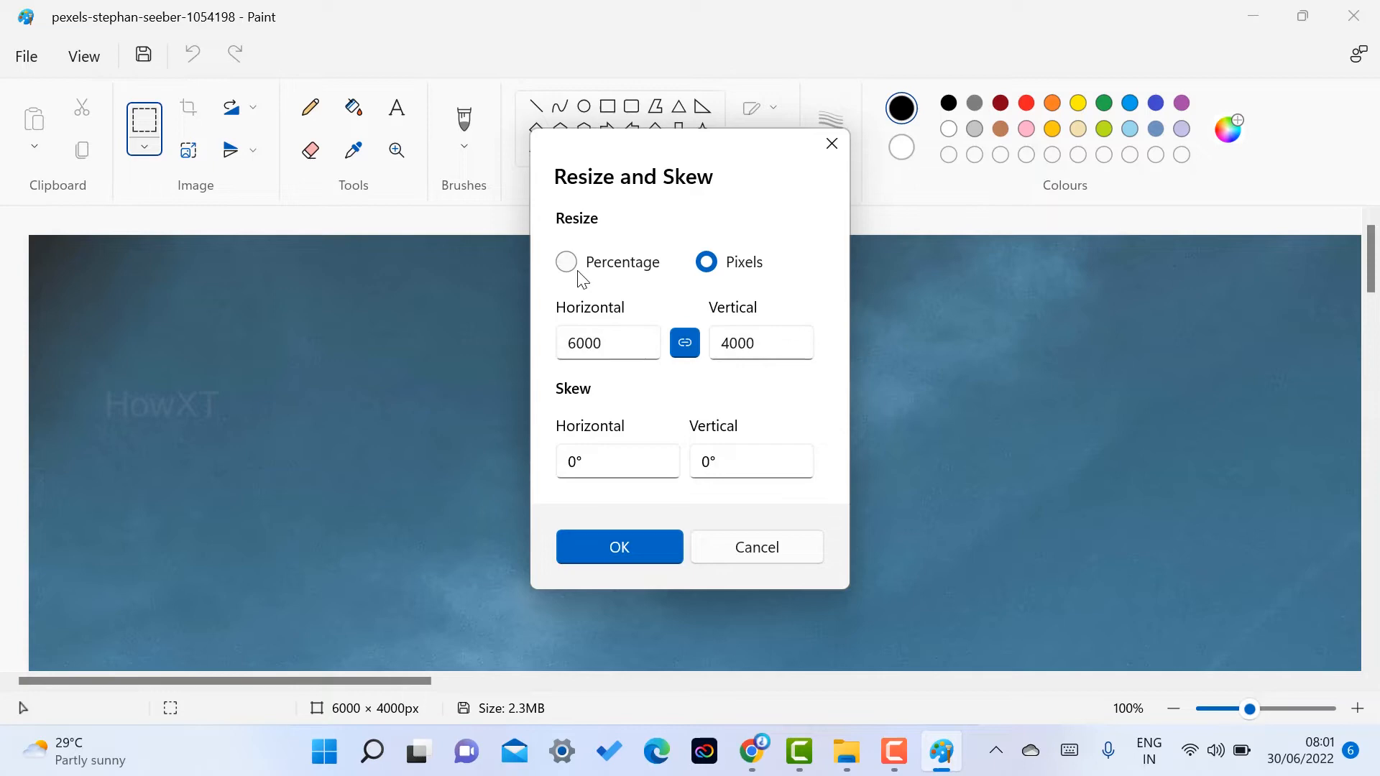
{"action": "left_click", "coordinate": [565, 261]}
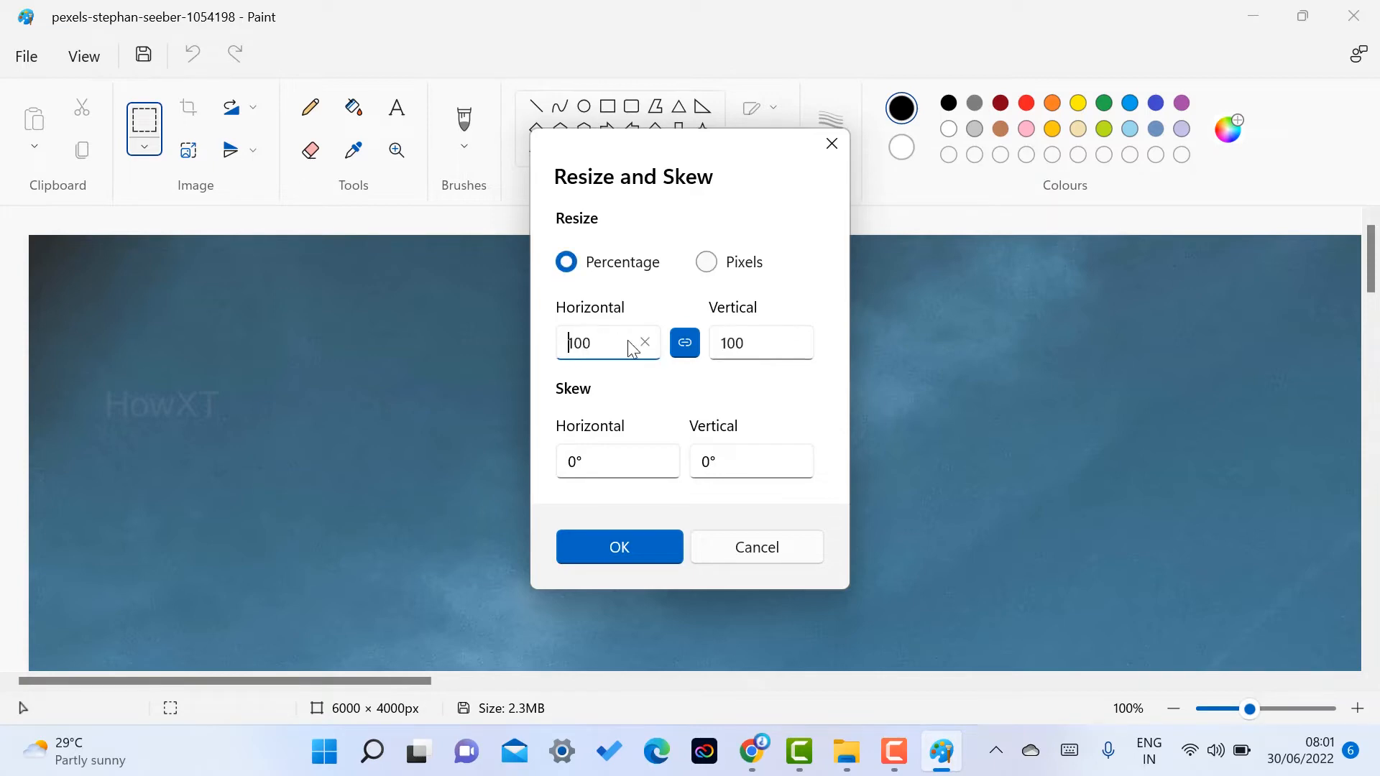
{"action": "triple_click", "coordinate": [599, 343]}
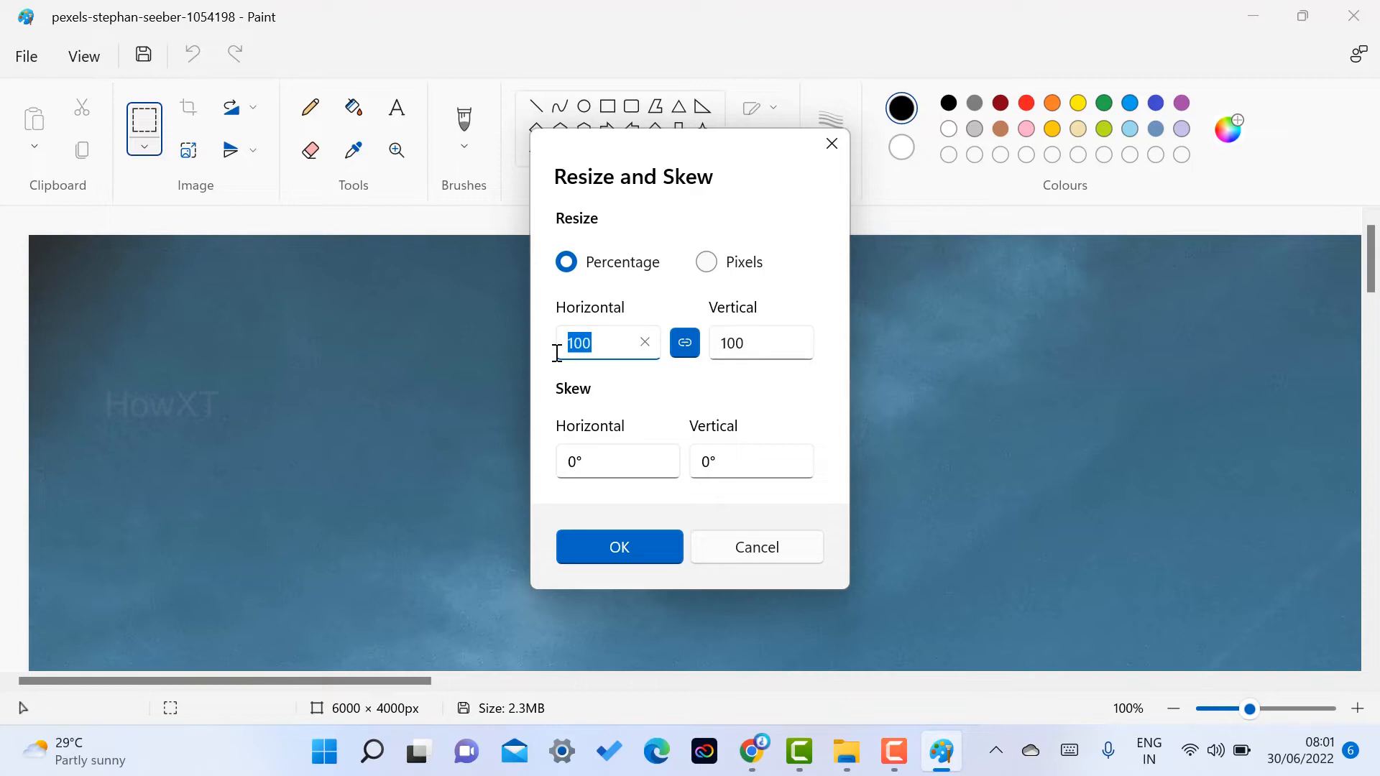
{"action": "type", "text": "50"}
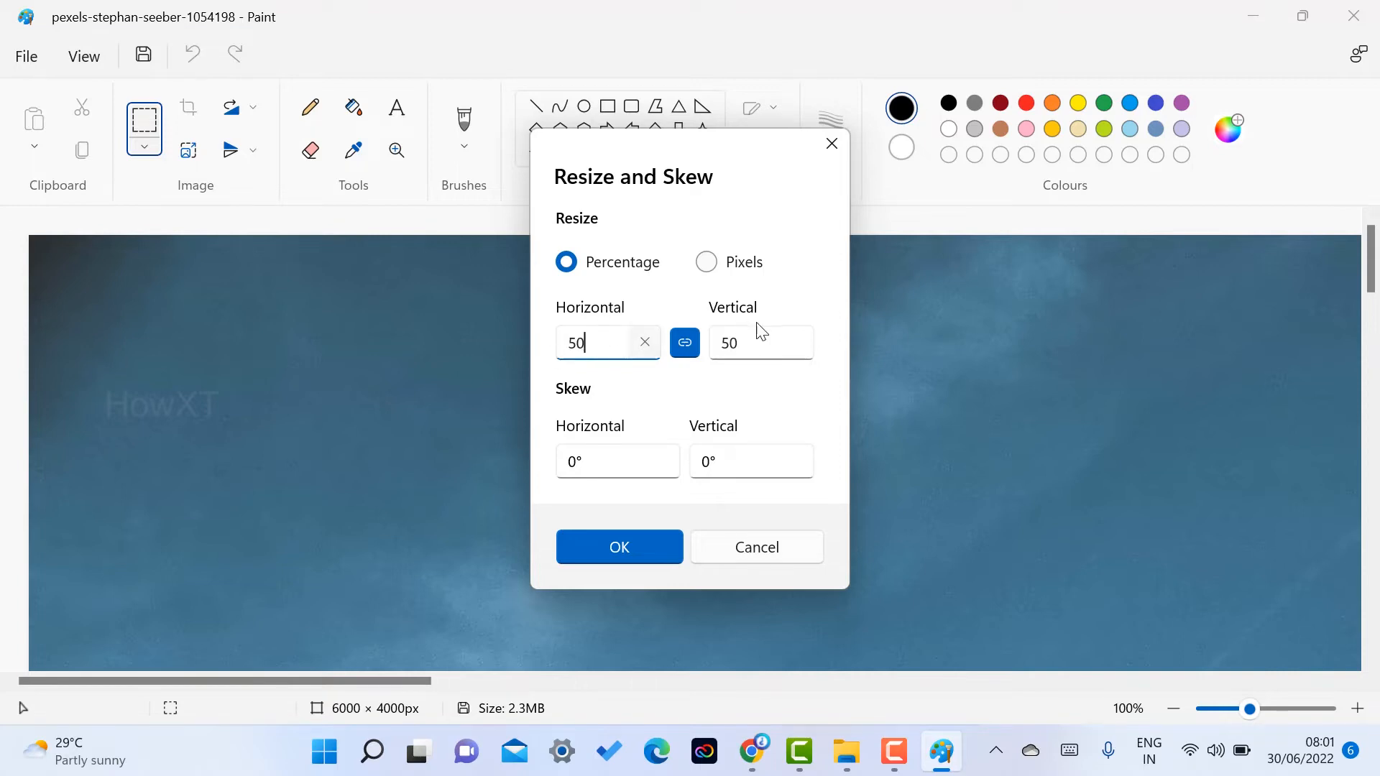
{"action": "mouse_move", "coordinate": [774, 324]}
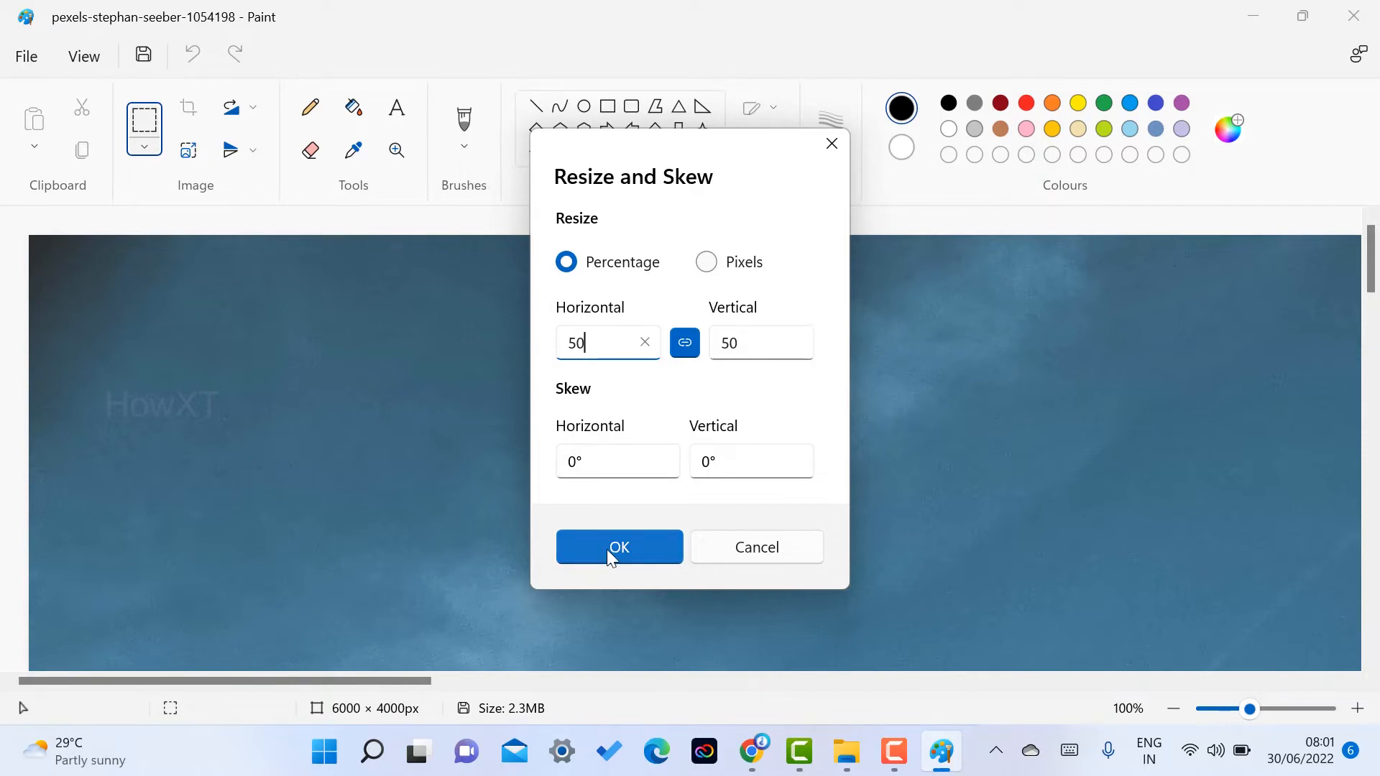
{"action": "left_click", "coordinate": [619, 547]}
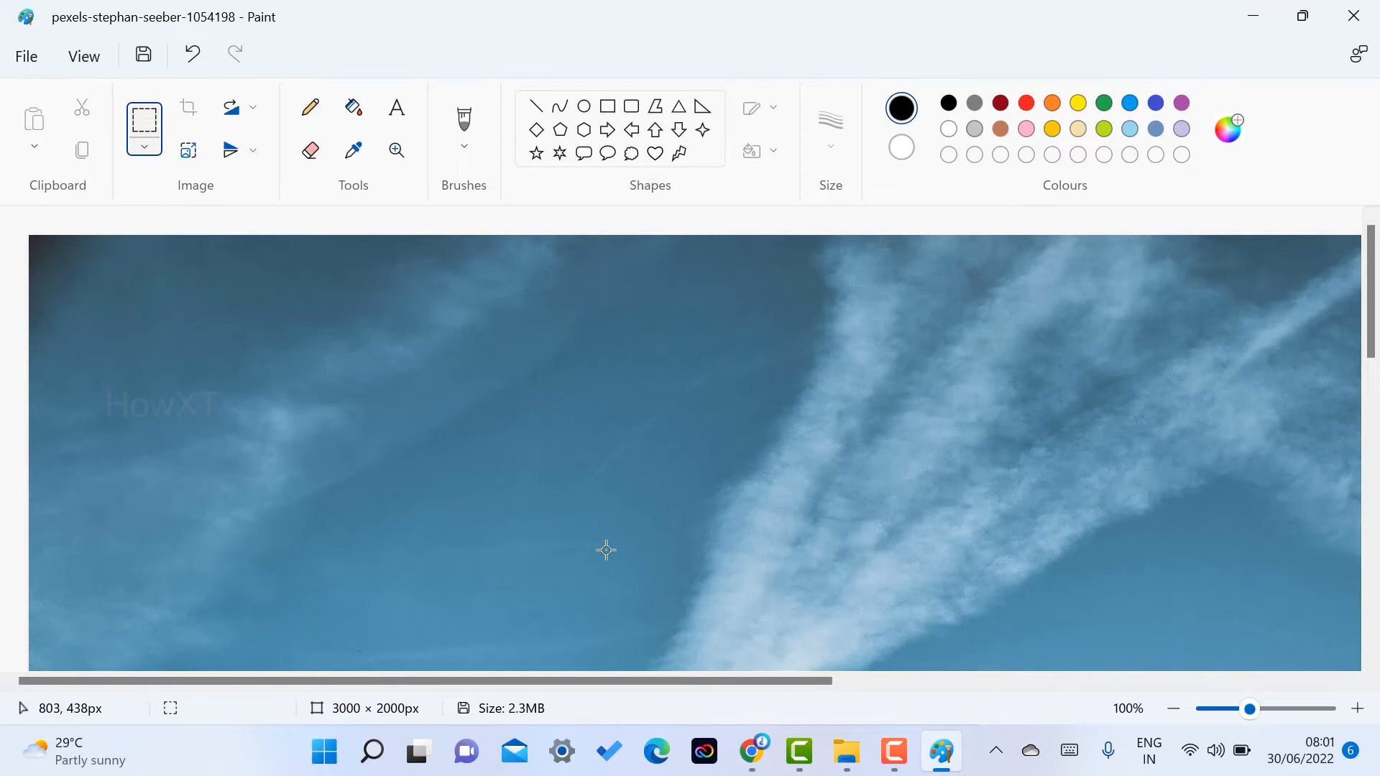
{"action": "mouse_move", "coordinate": [287, 419]}
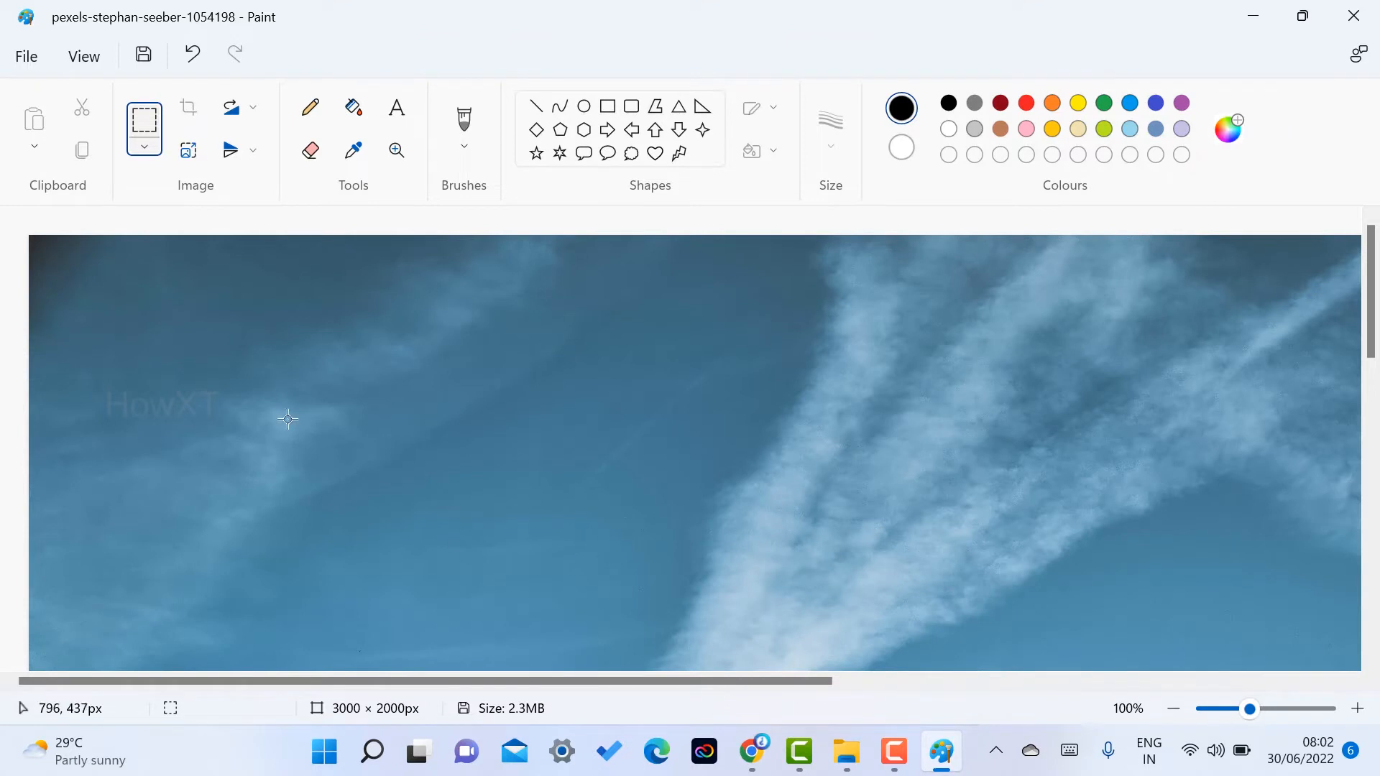
{"action": "left_click", "coordinate": [26, 56]}
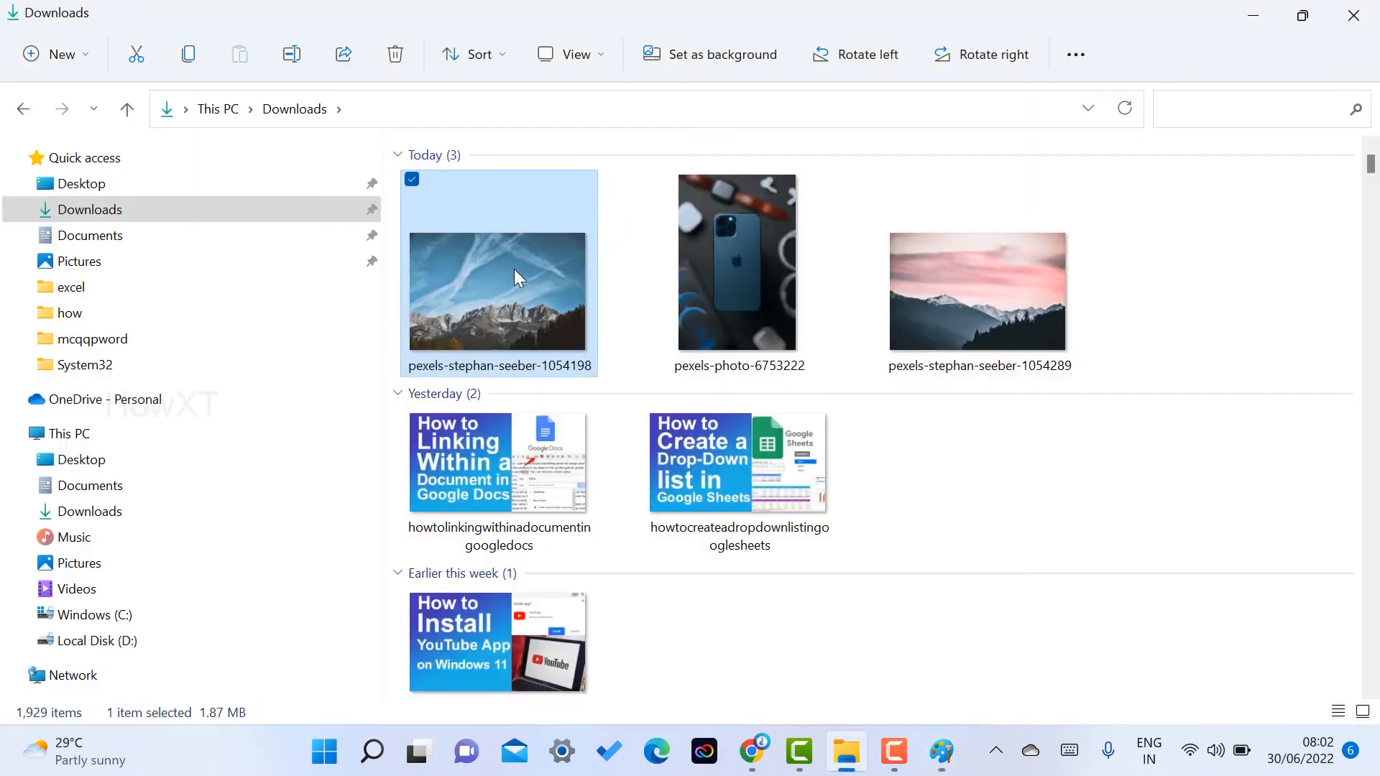
- Open the photo's Properties to confirm 1.87 MB (1,966,262 bytes)
{"action": "right_click", "coordinate": [518, 277]}
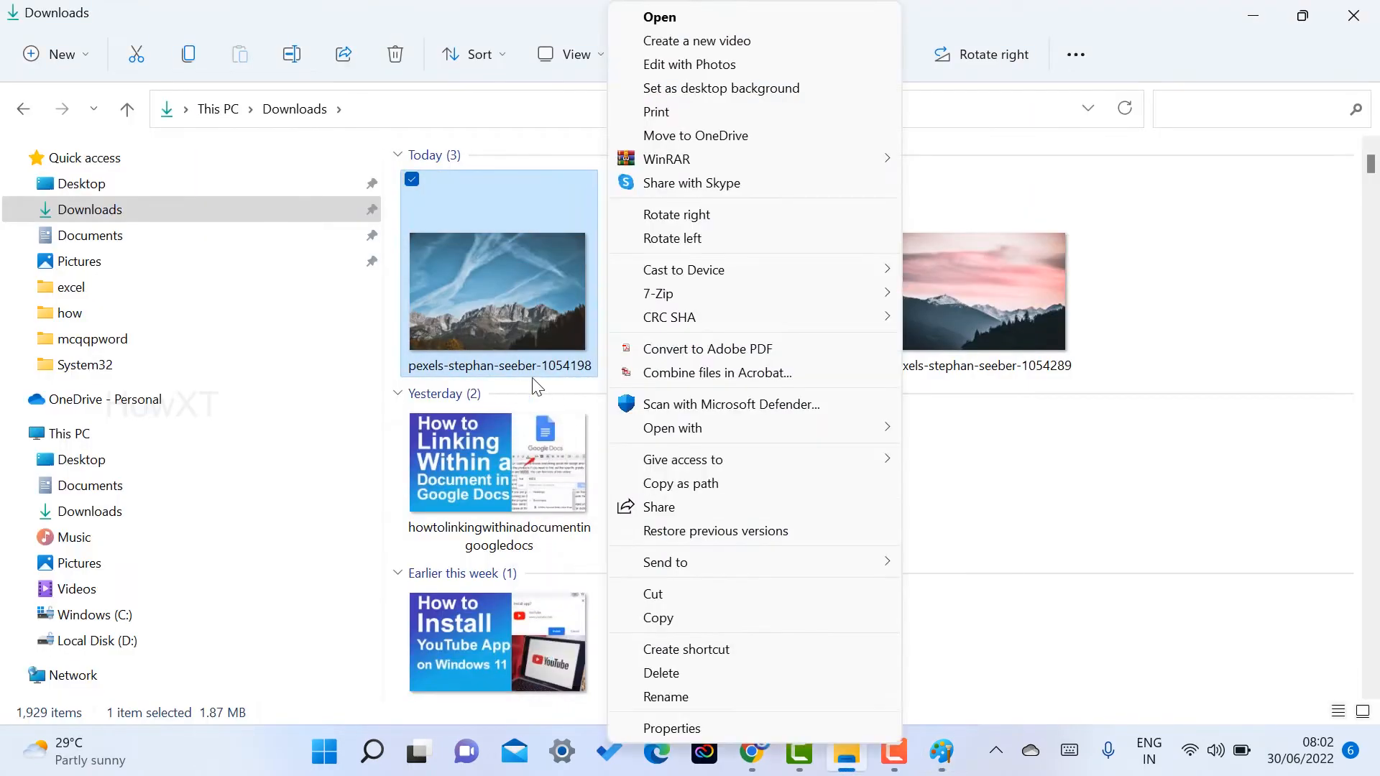
{"action": "left_click", "coordinate": [671, 728]}
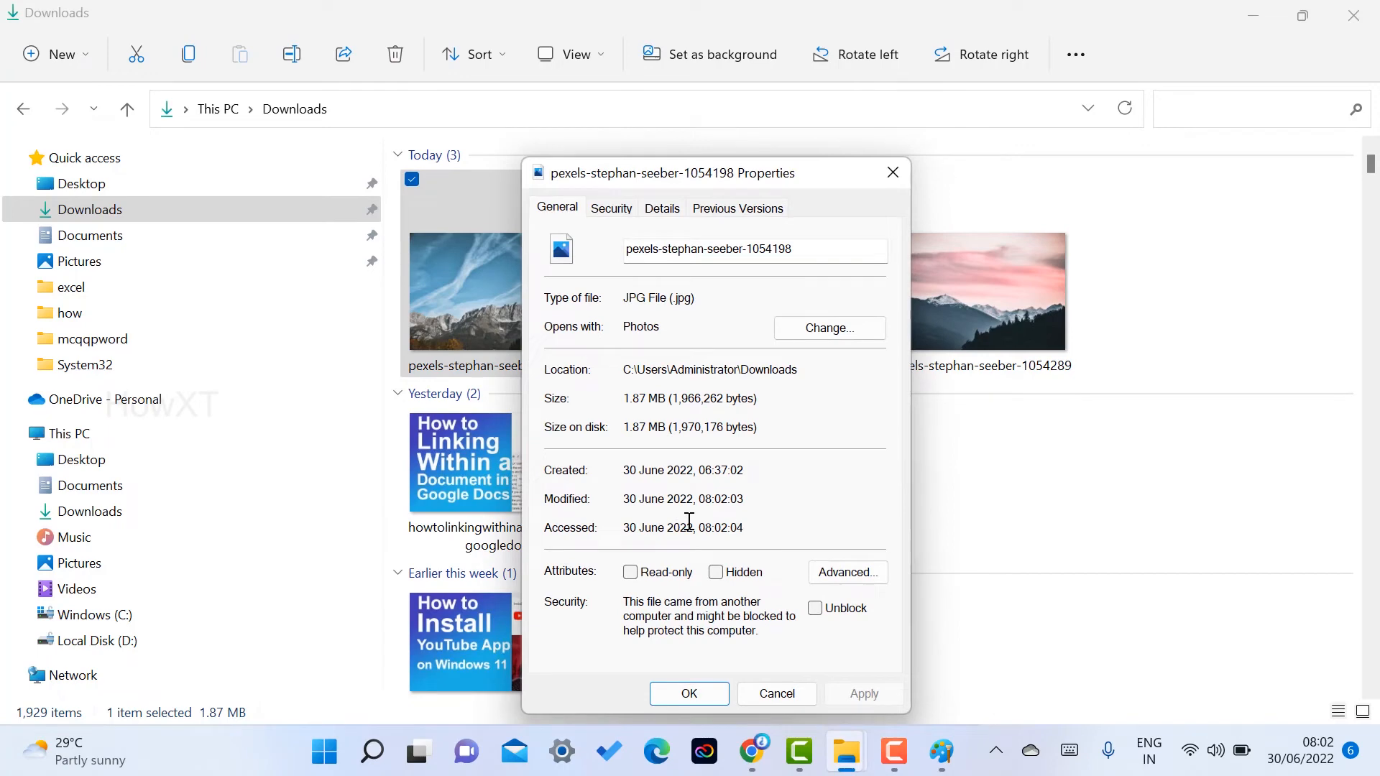
{"action": "mouse_move", "coordinate": [739, 664]}
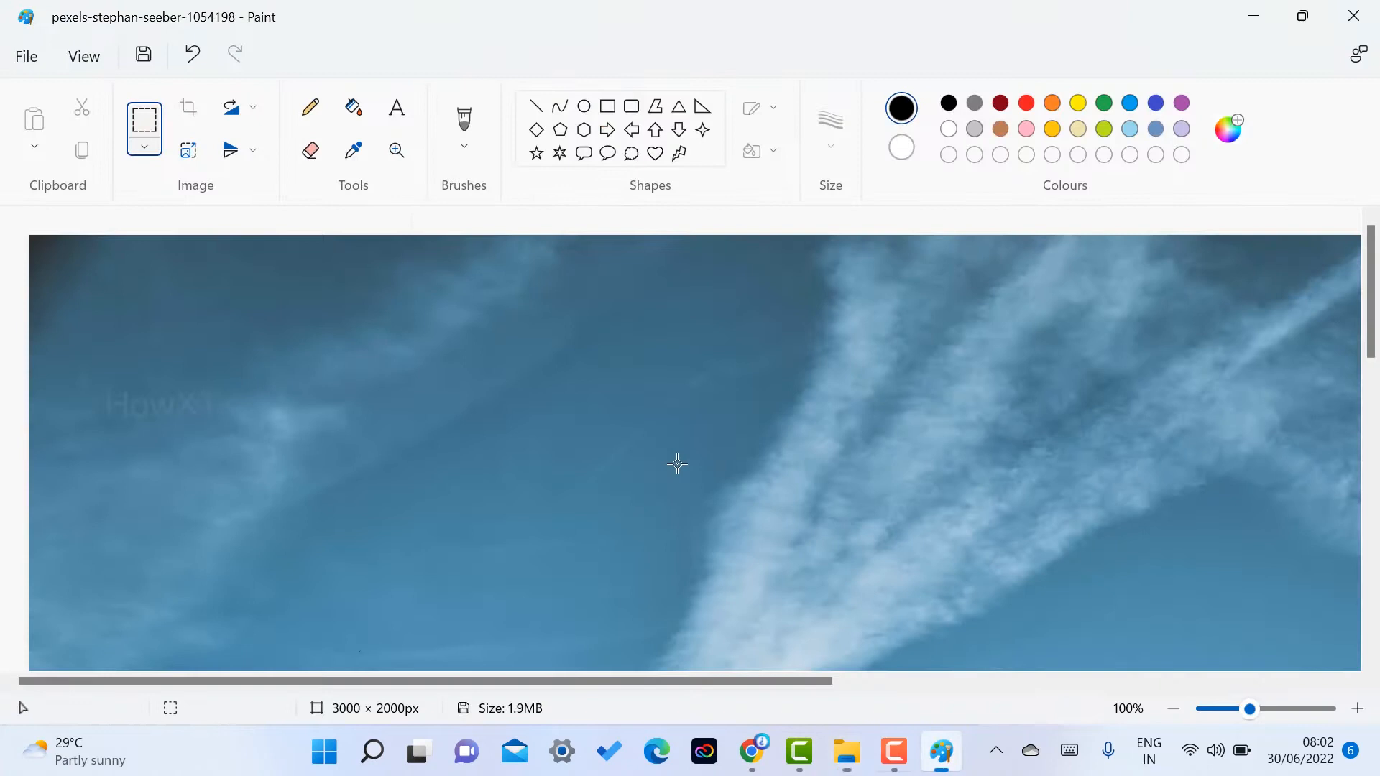
- Set the Horizontal resize percentage to 30 and apply it
{"action": "left_click", "coordinate": [187, 150]}
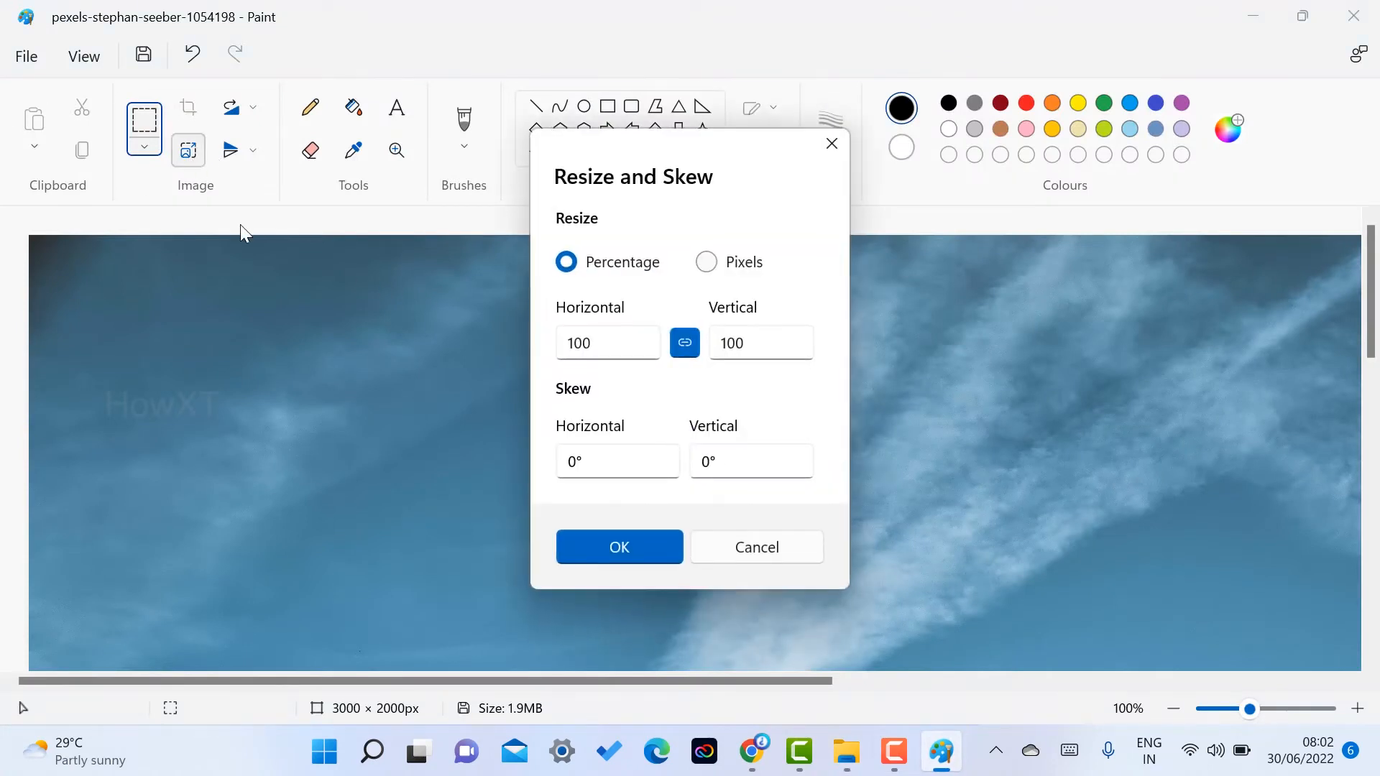
{"action": "left_click", "coordinate": [603, 343]}
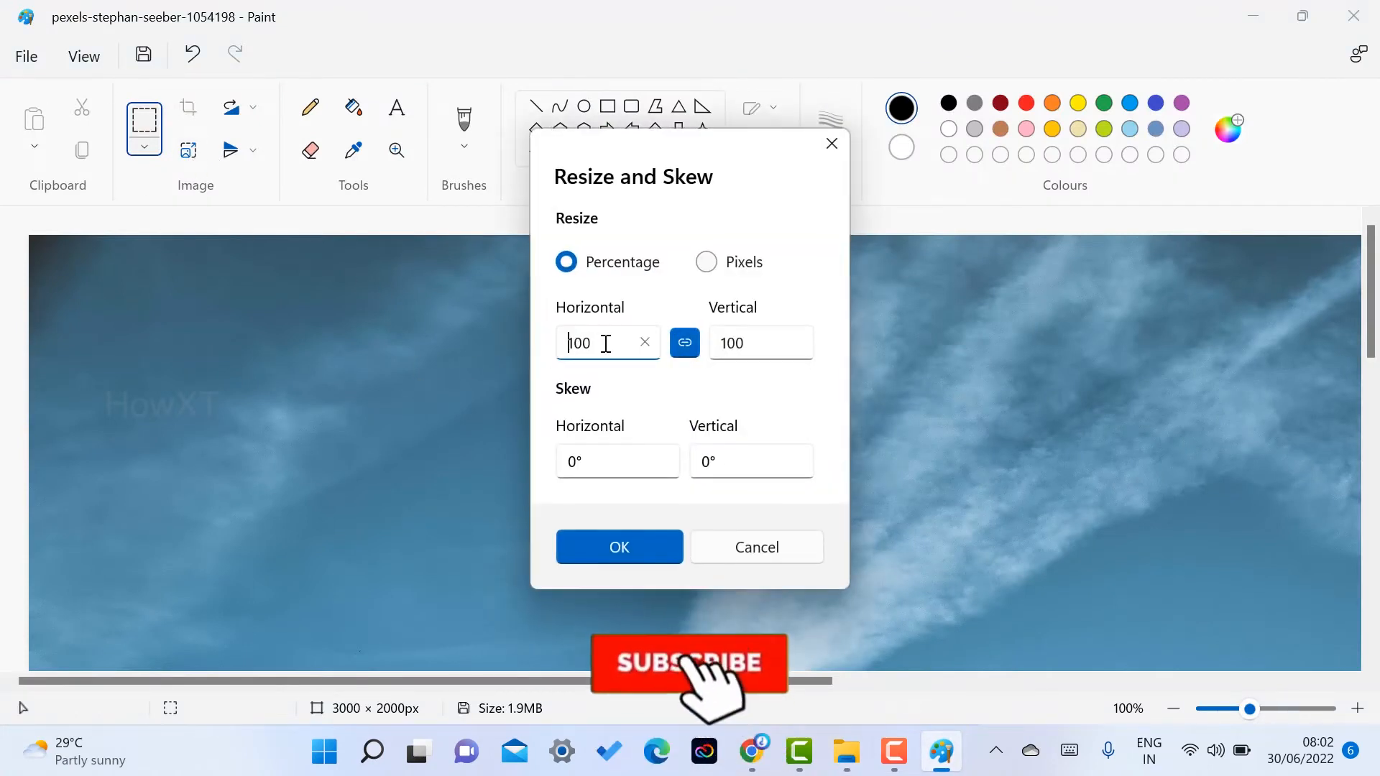
{"action": "type", "text": "30"}
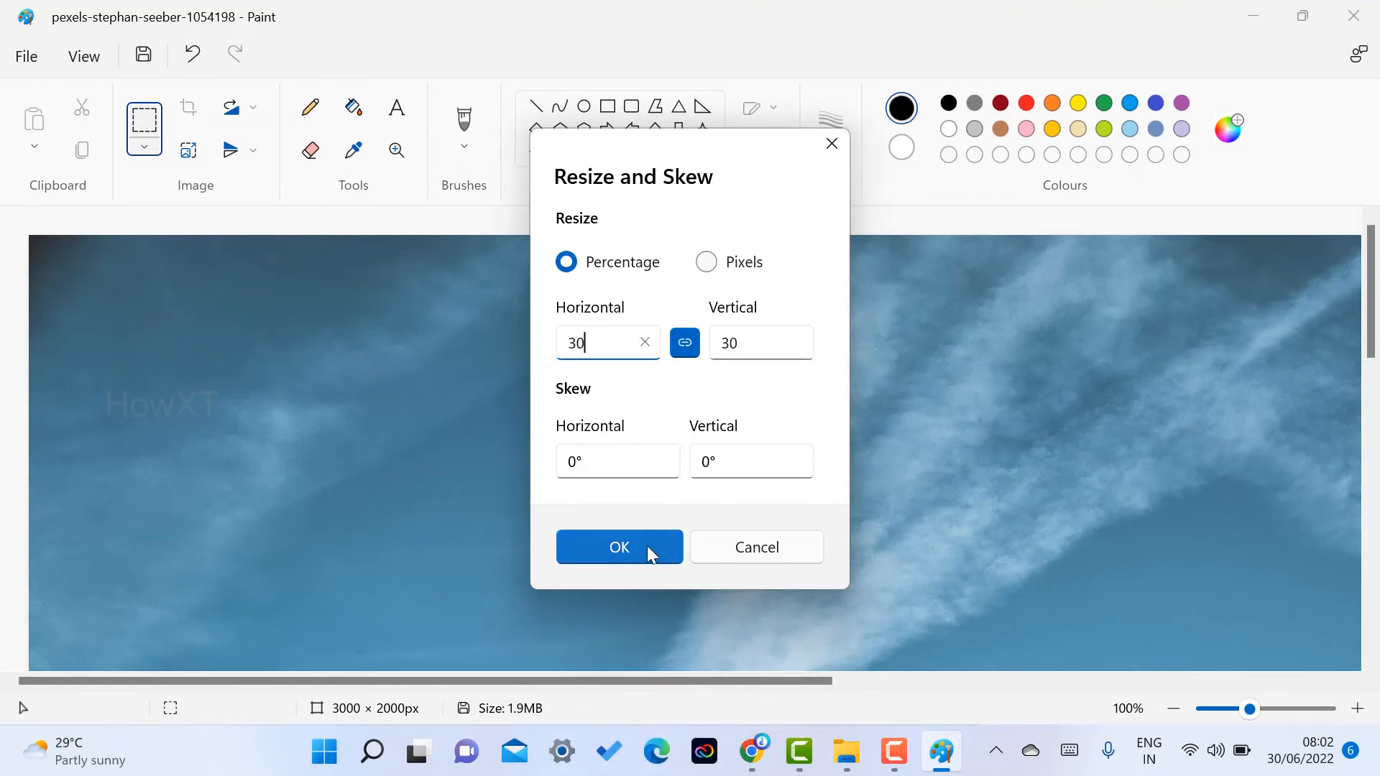
{"action": "left_click", "coordinate": [620, 546]}
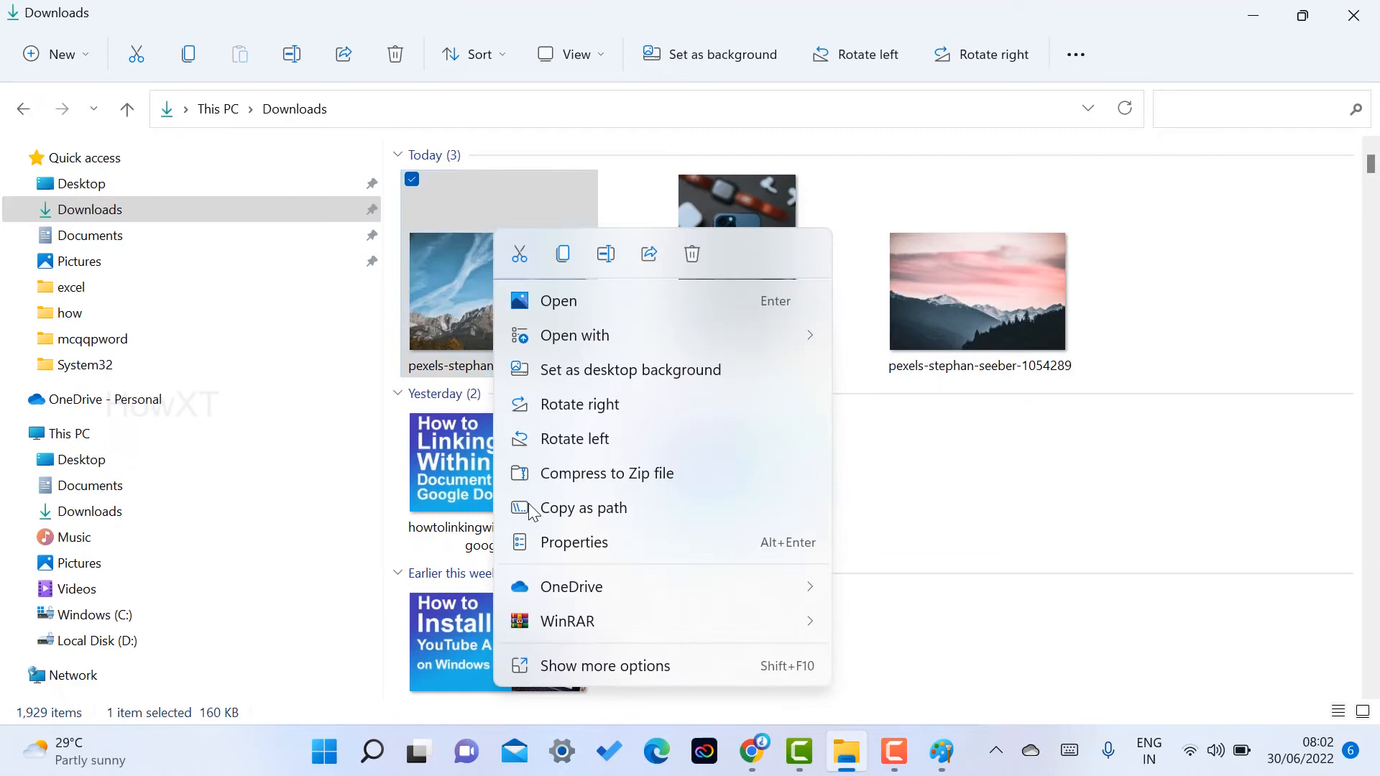
- Open the photo's Properties to confirm 160 KB (164,783 bytes)
{"action": "left_click", "coordinate": [605, 665]}
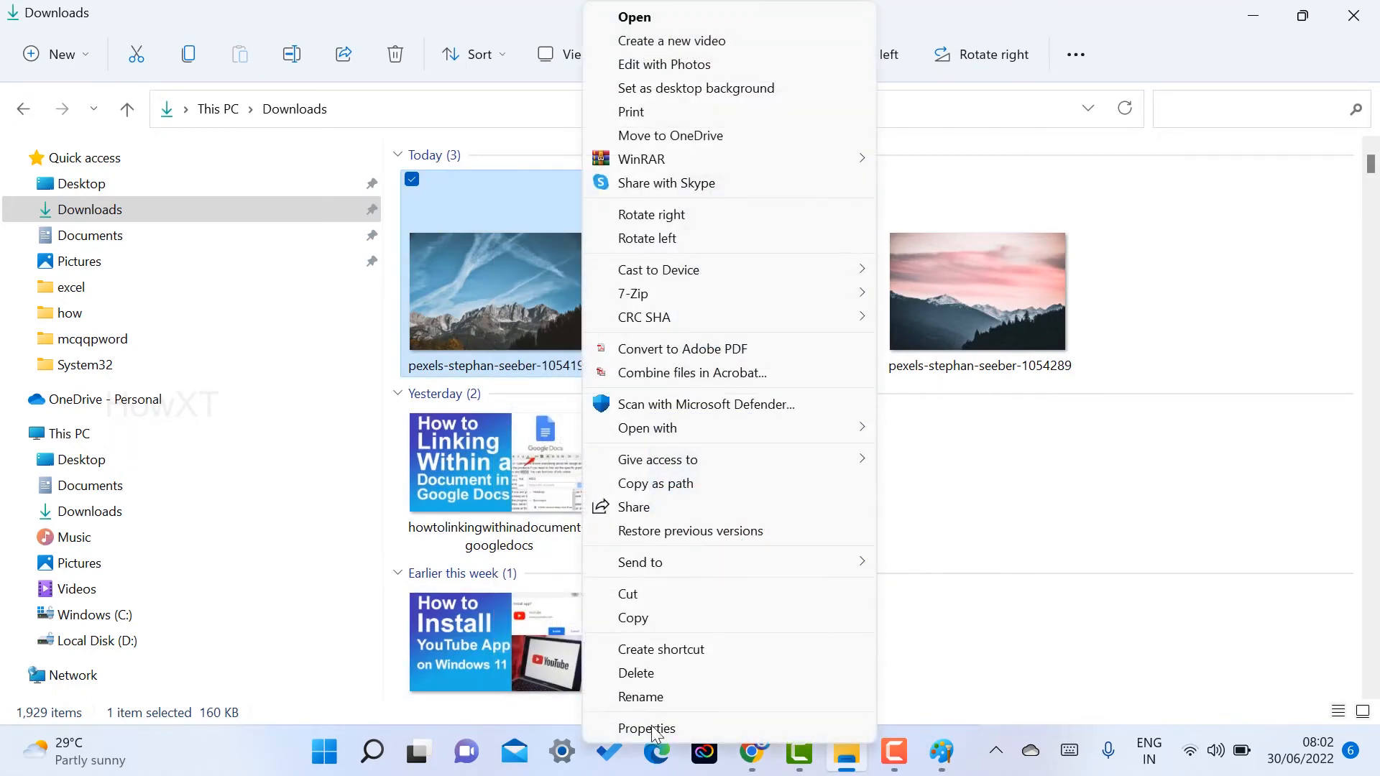
{"action": "left_click", "coordinate": [646, 729]}
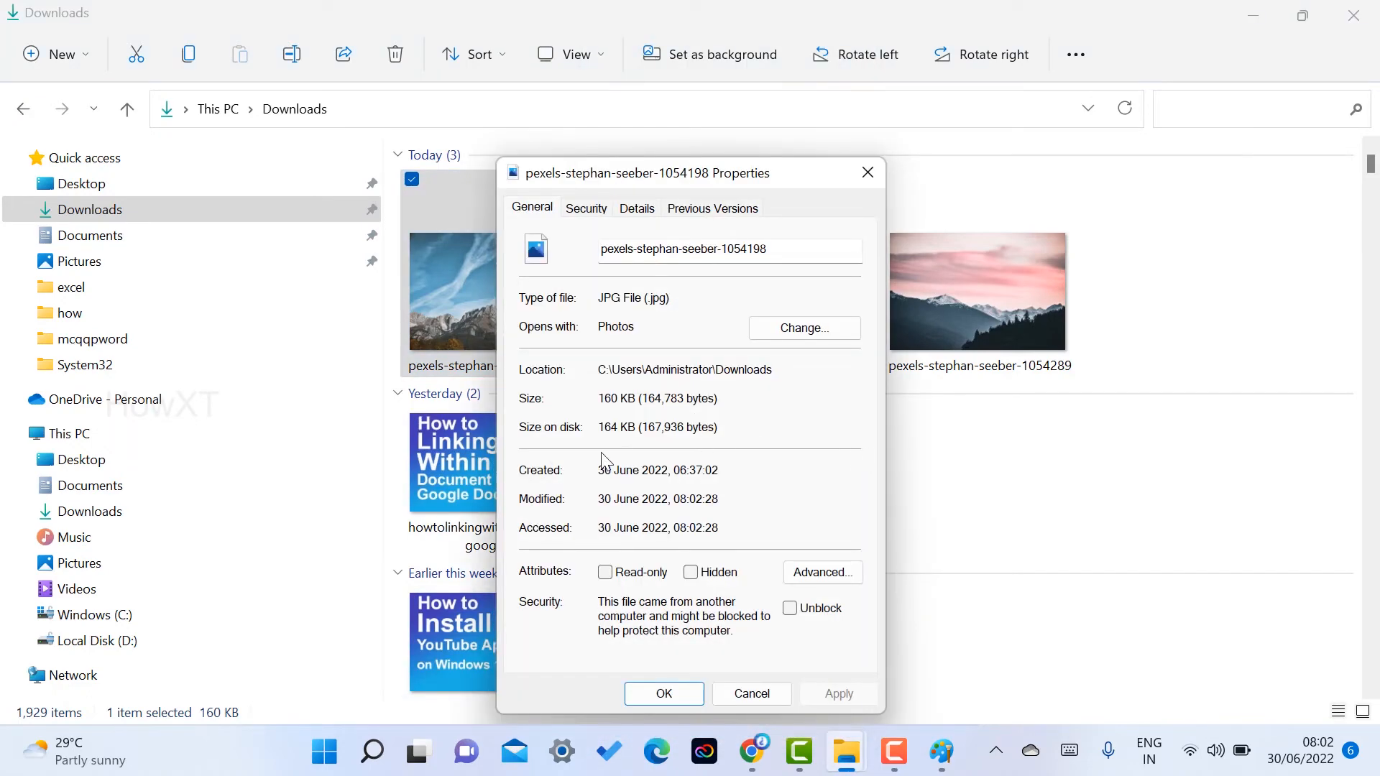
{"action": "mouse_move", "coordinate": [600, 451]}
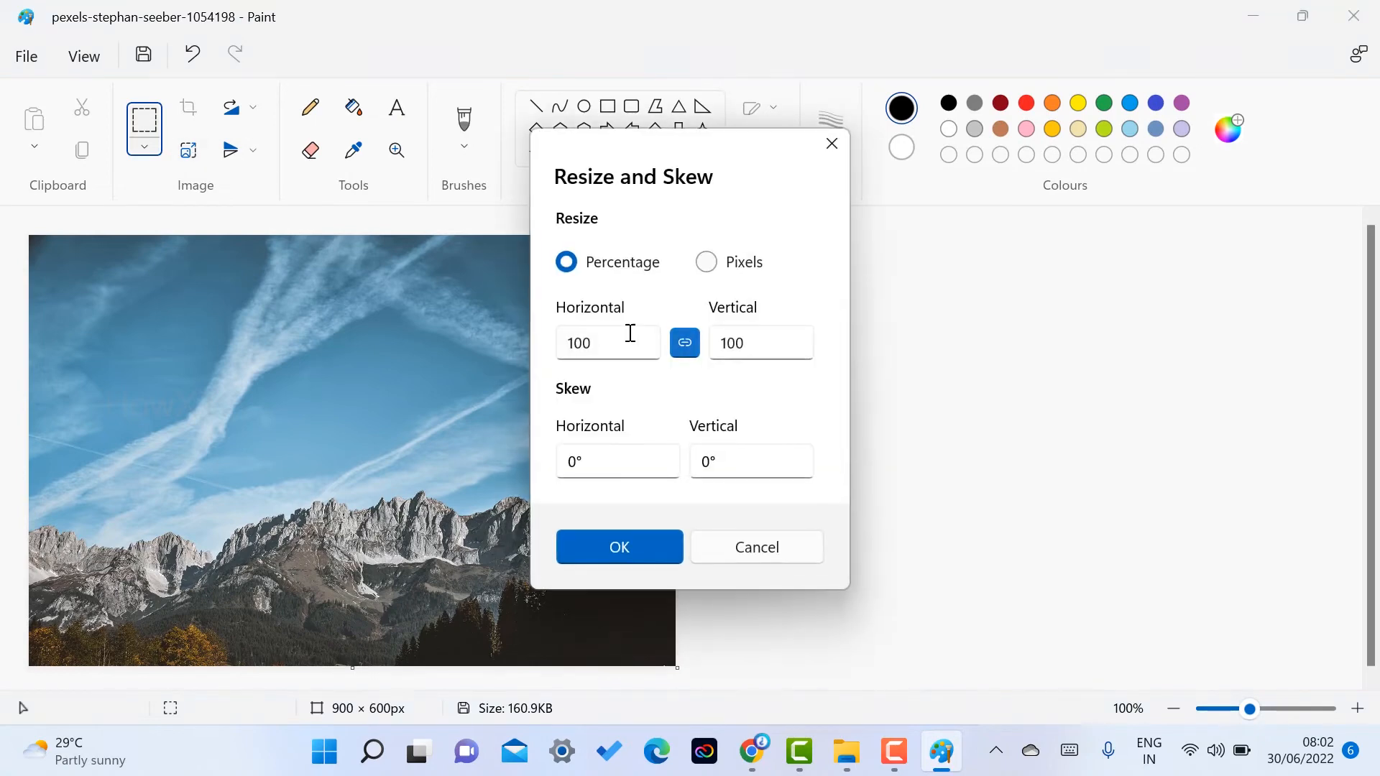
- Enter 150 as the Horizontal resize percentage and apply it
{"action": "left_click", "coordinate": [606, 343]}
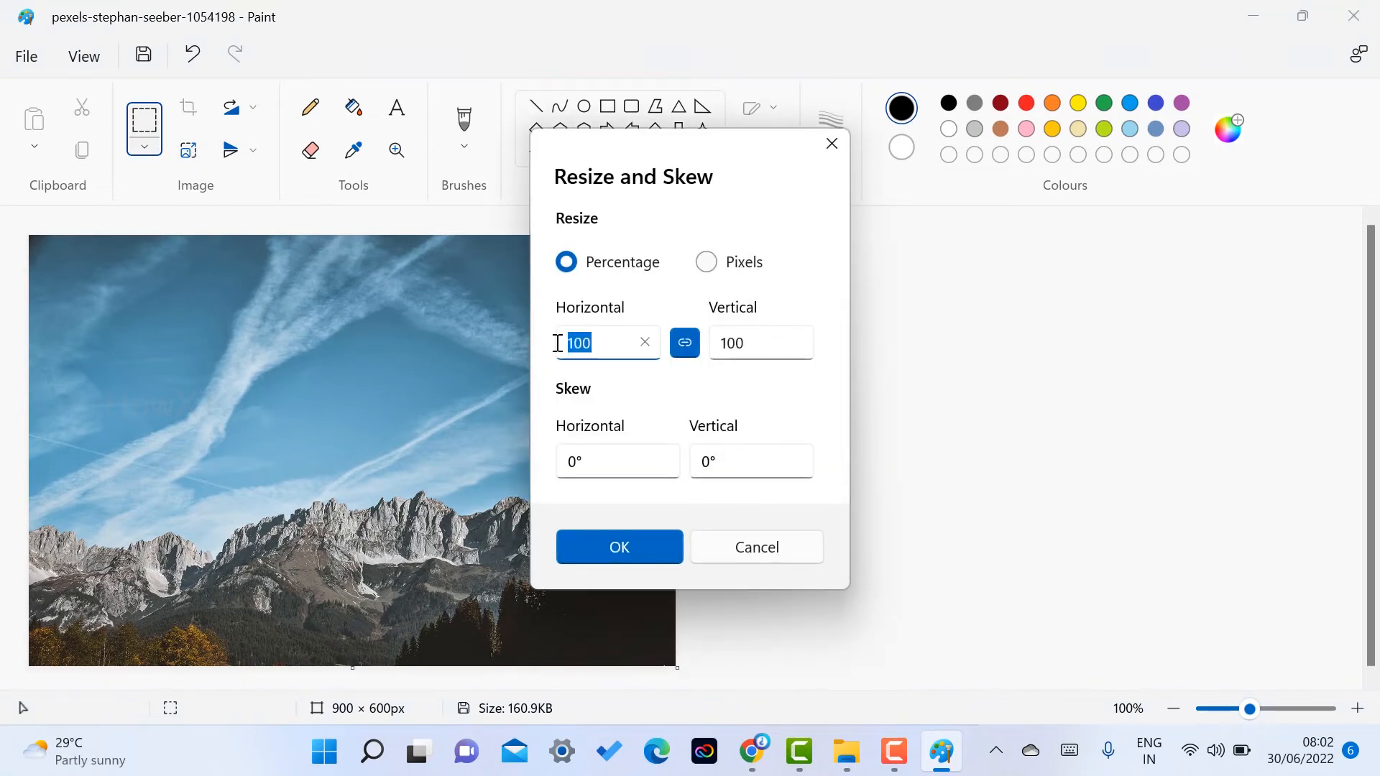
{"action": "type", "text": "150"}
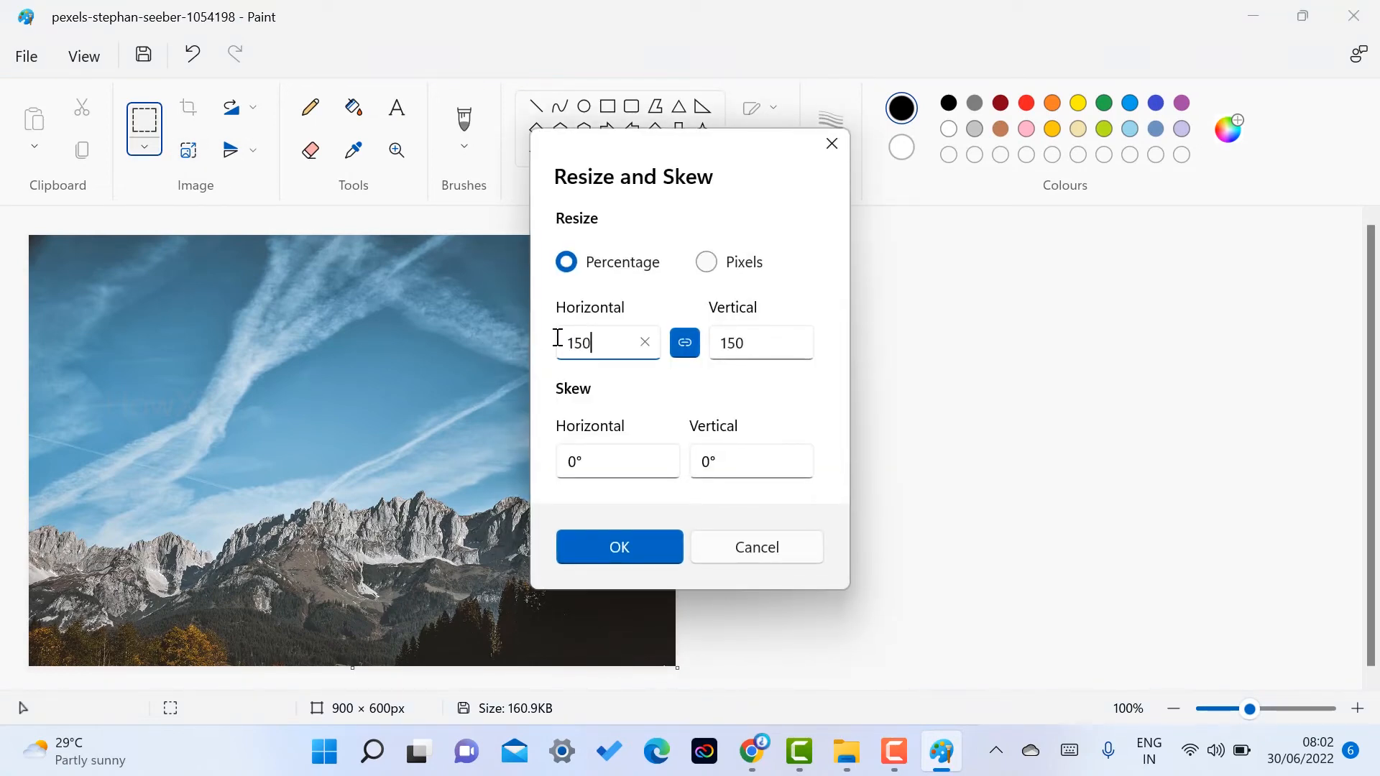
{"action": "left_click", "coordinate": [619, 547]}
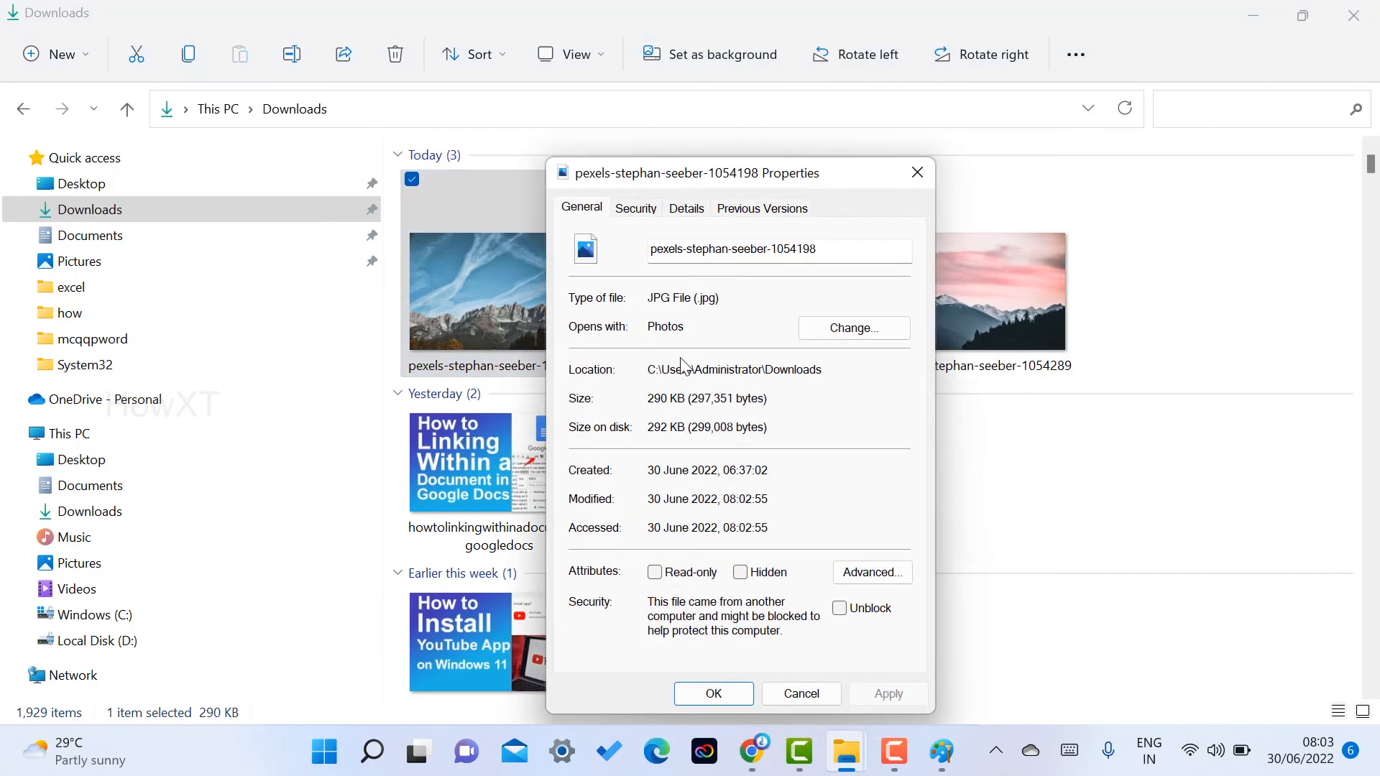
{"action": "mouse_move", "coordinate": [692, 399]}
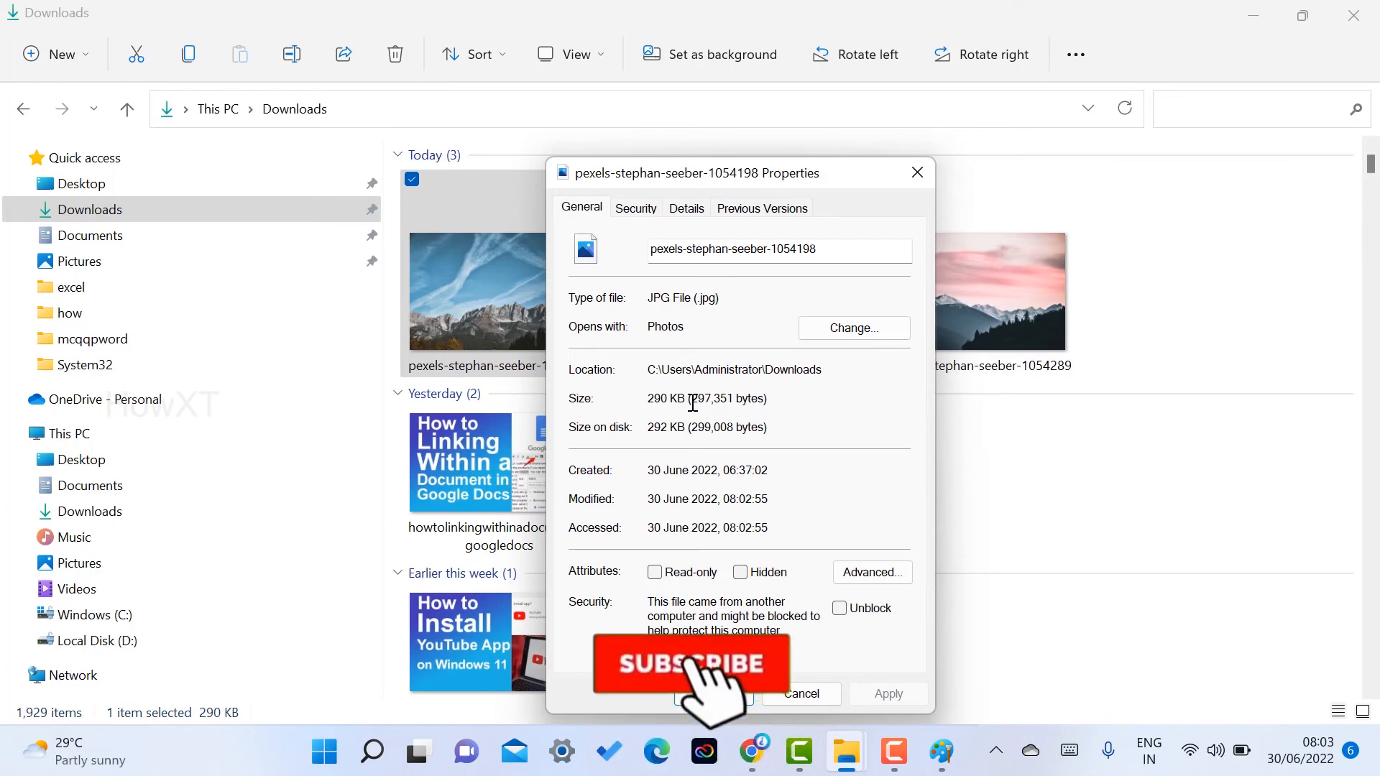
- Confirm in Properties that the enlarged photo is 290 KB (297,351 bytes)
{"action": "left_click", "coordinate": [689, 664]}
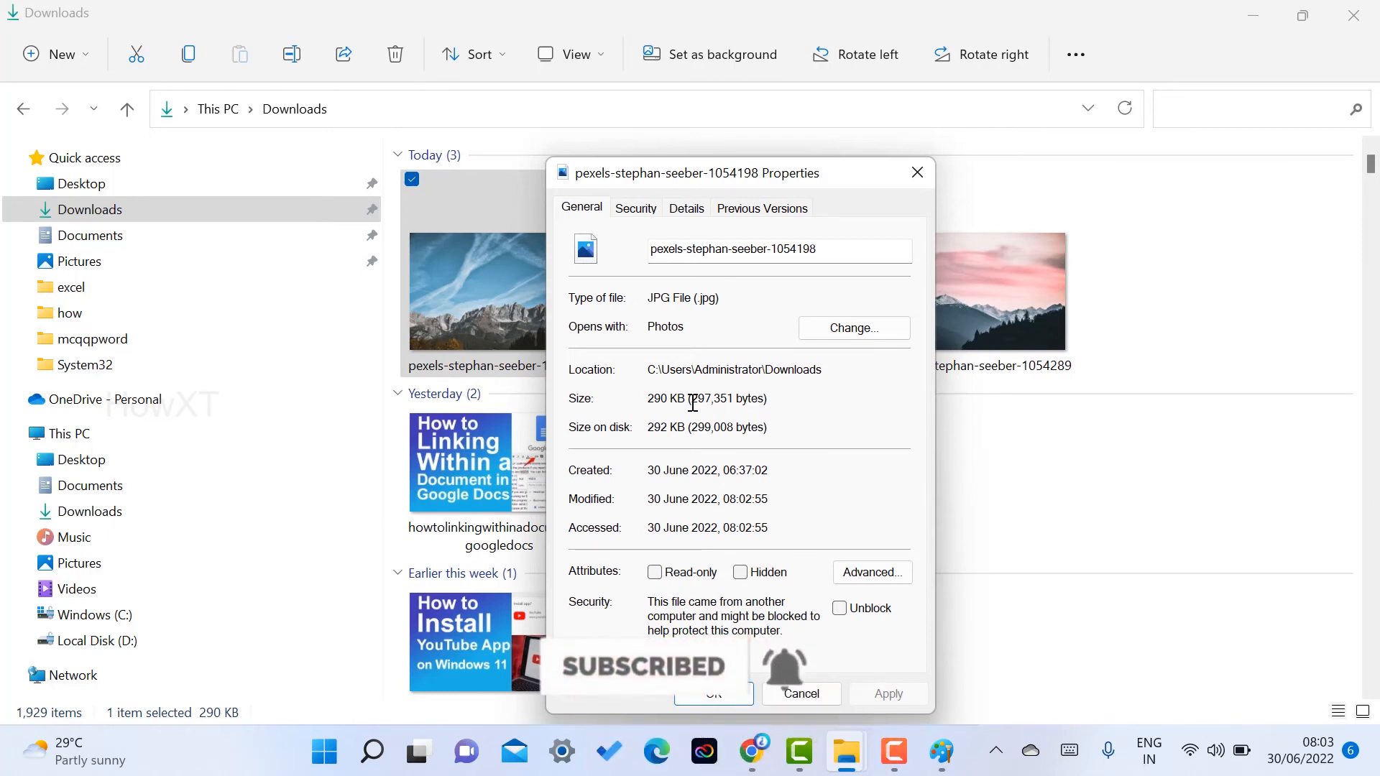